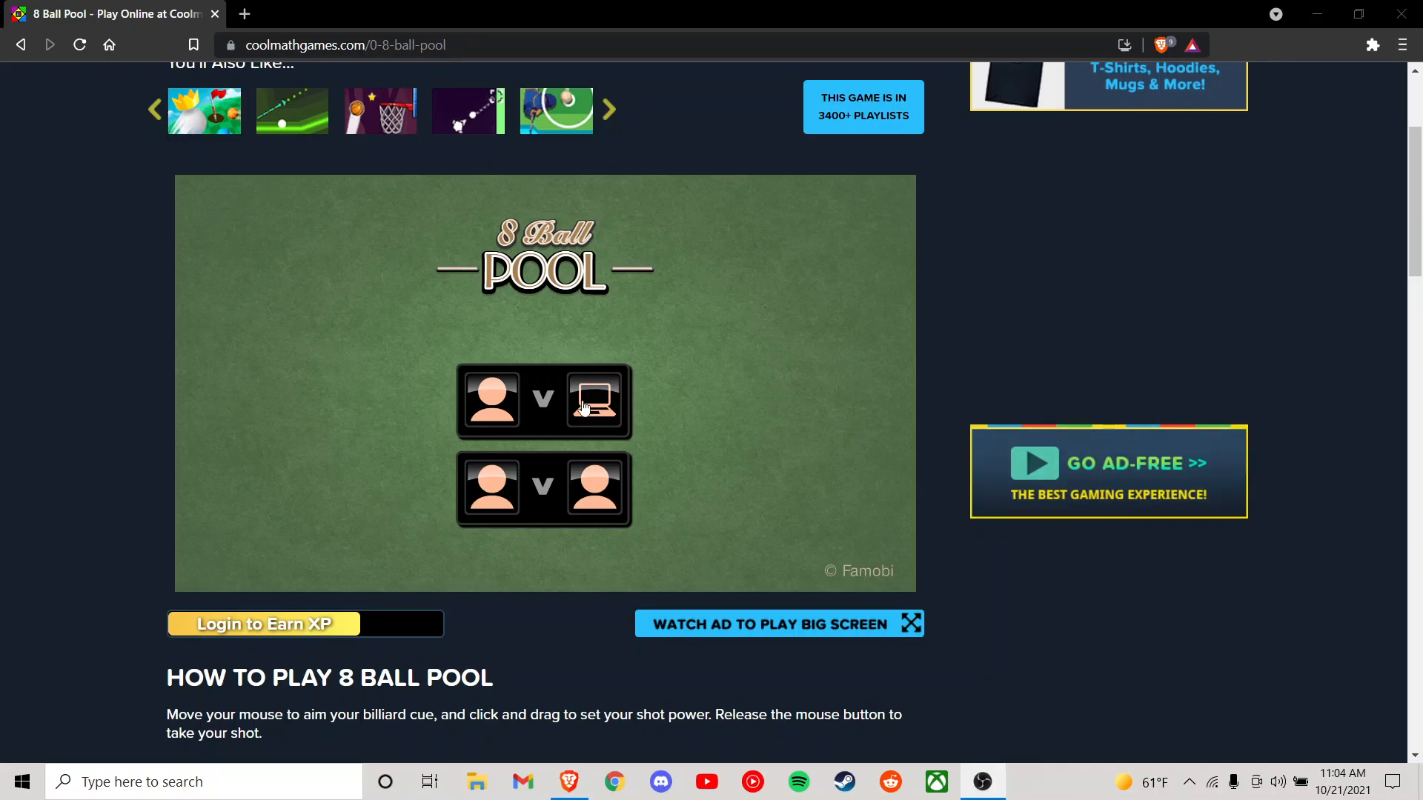
Step: Start a player-vs-computer match with the opponent's skill lowered to 1
{"action": "left_click", "coordinate": [594, 402]}
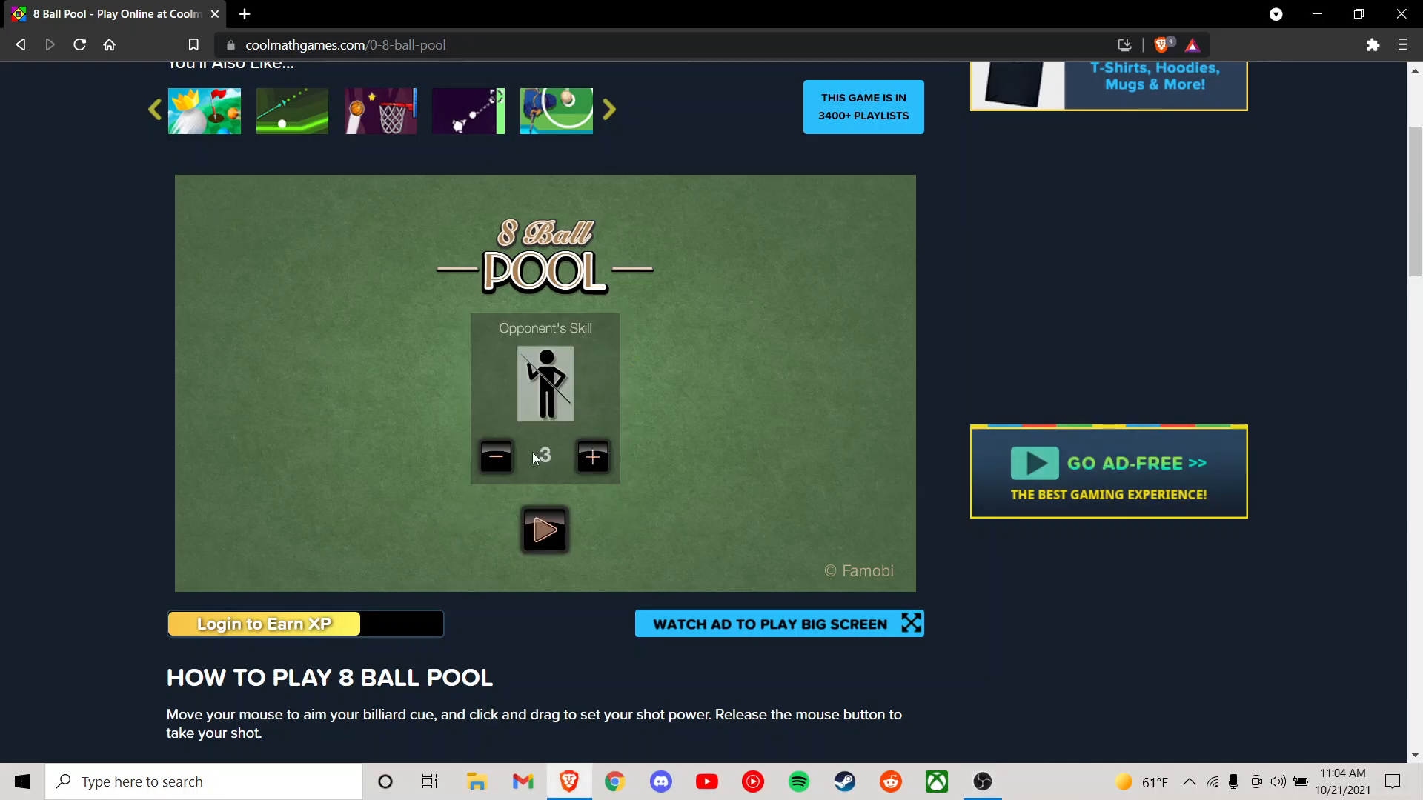
{"action": "left_click", "coordinate": [495, 456]}
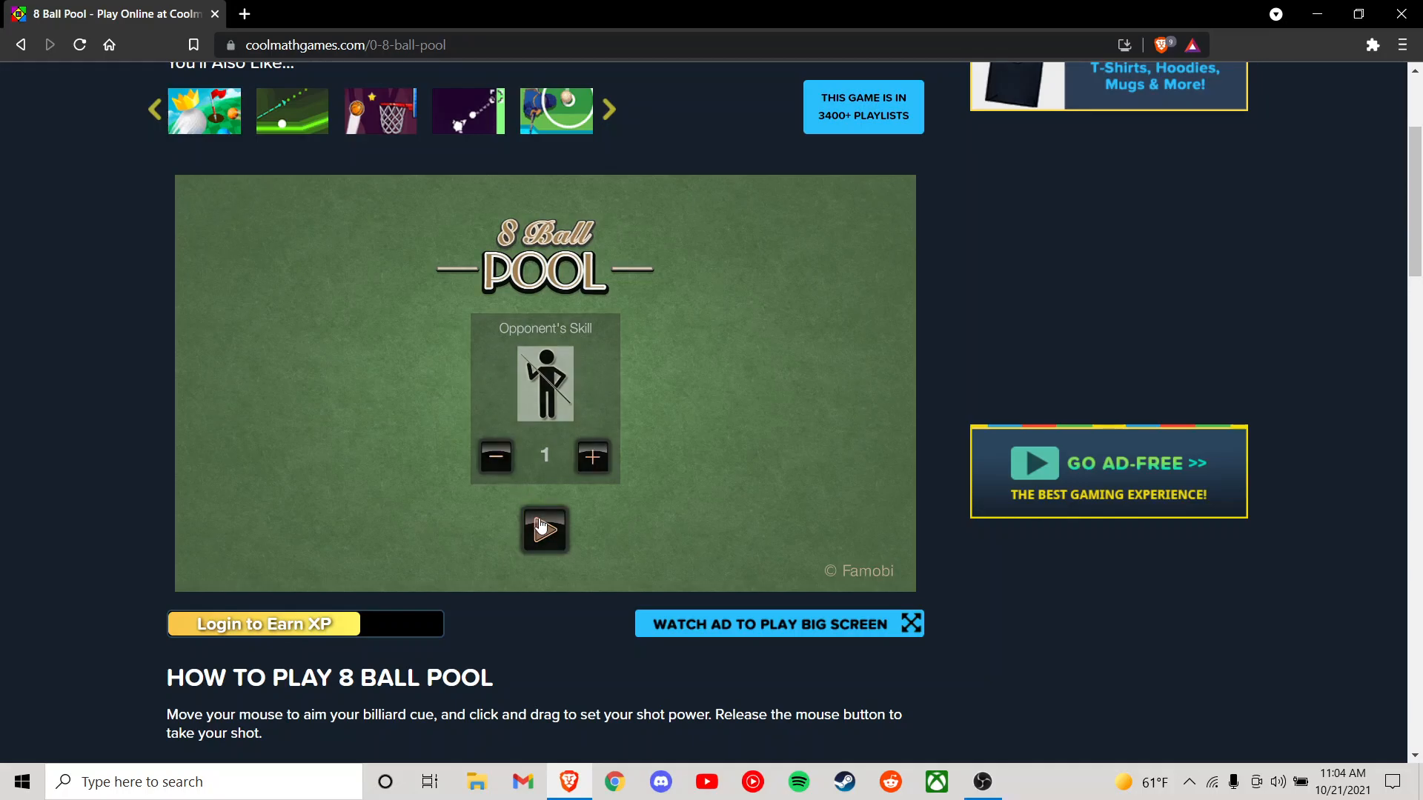
{"action": "left_click", "coordinate": [544, 531]}
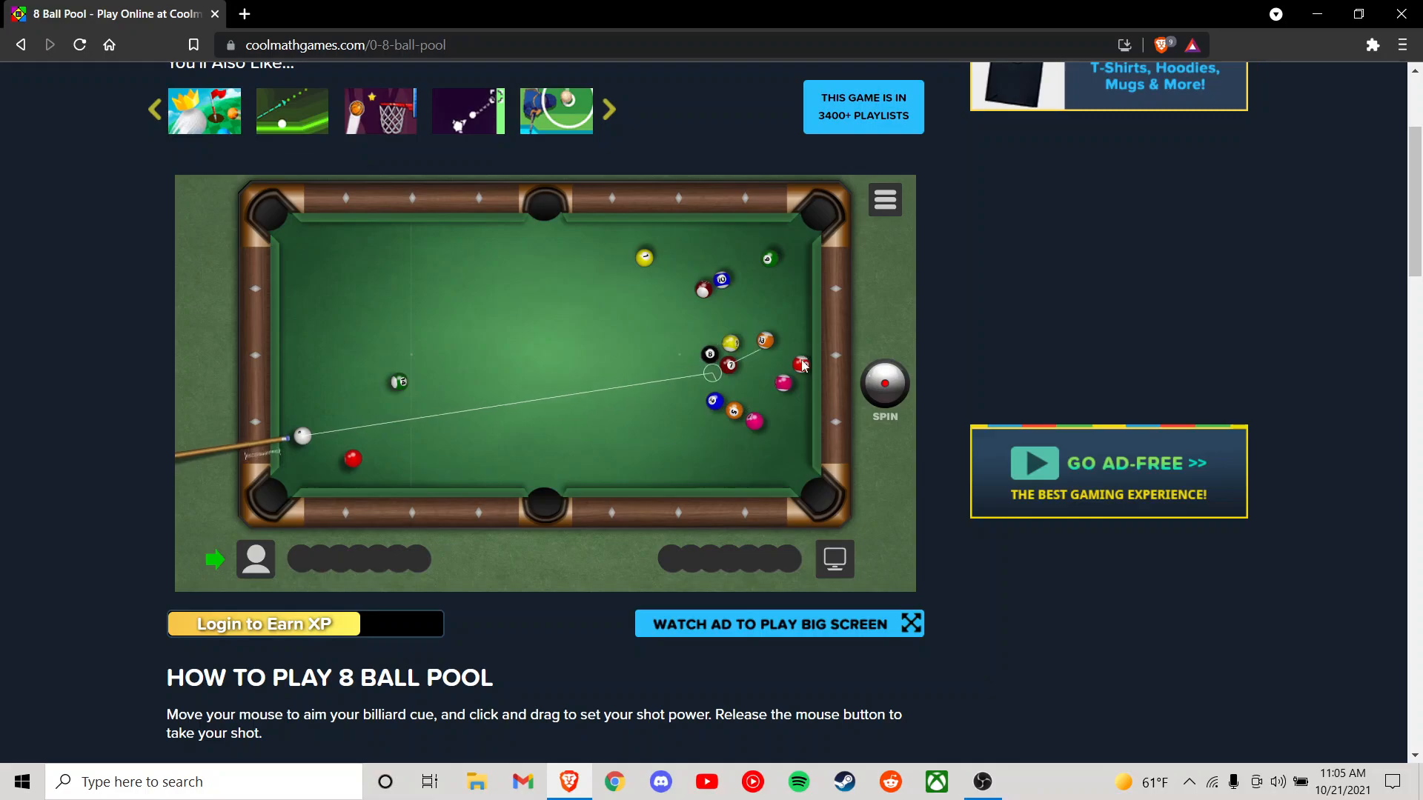
{"action": "mouse_move", "coordinate": [799, 350]}
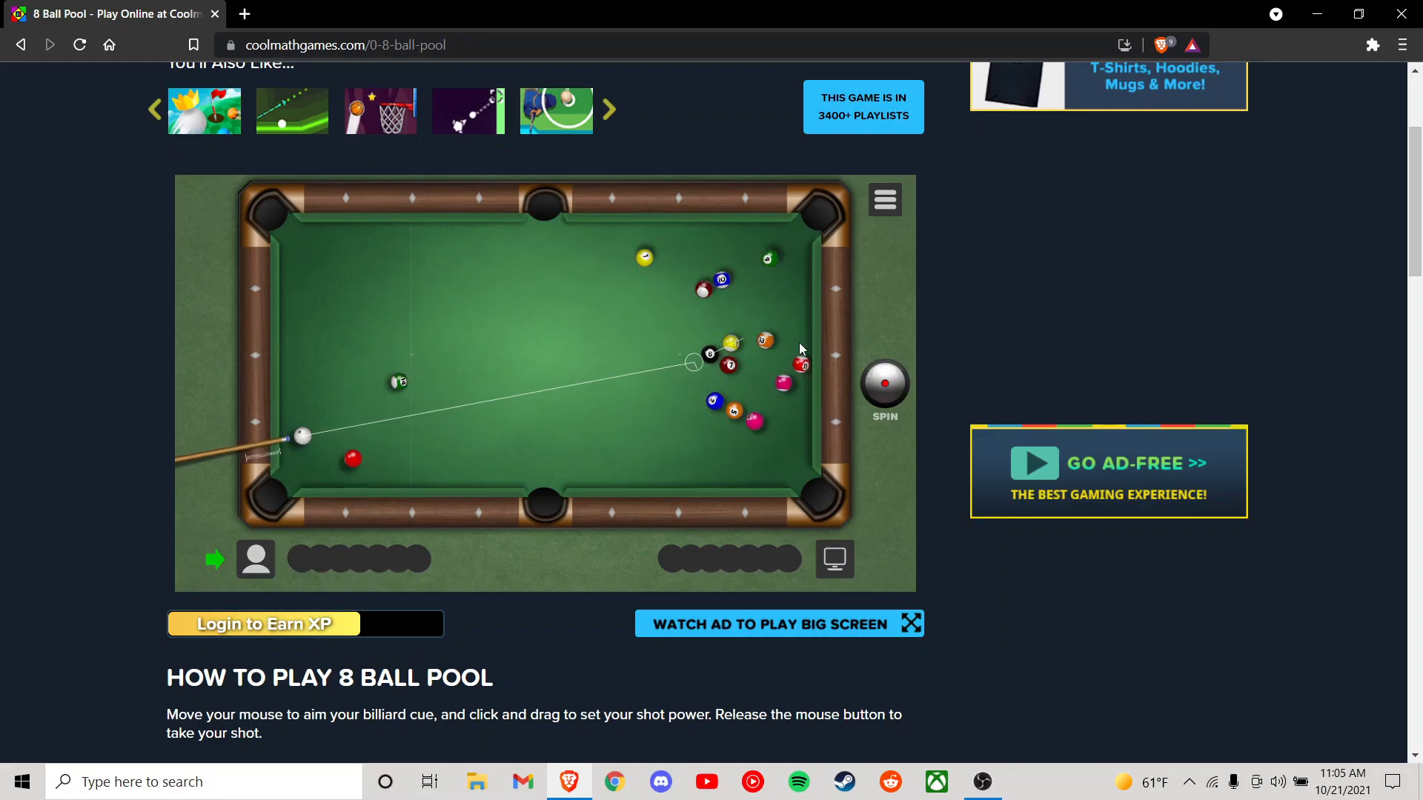
{"action": "mouse_move", "coordinate": [822, 359]}
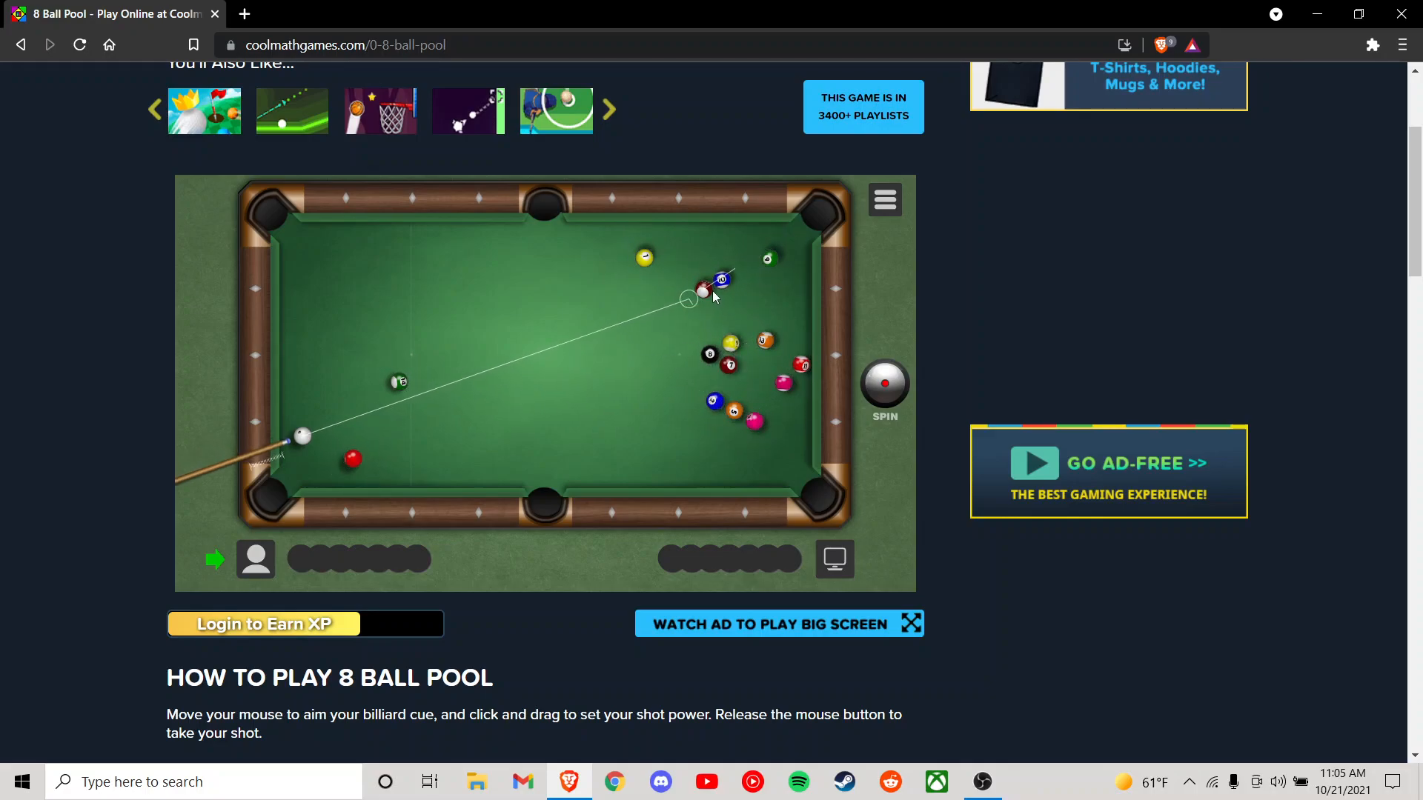
{"action": "mouse_move", "coordinate": [720, 299]}
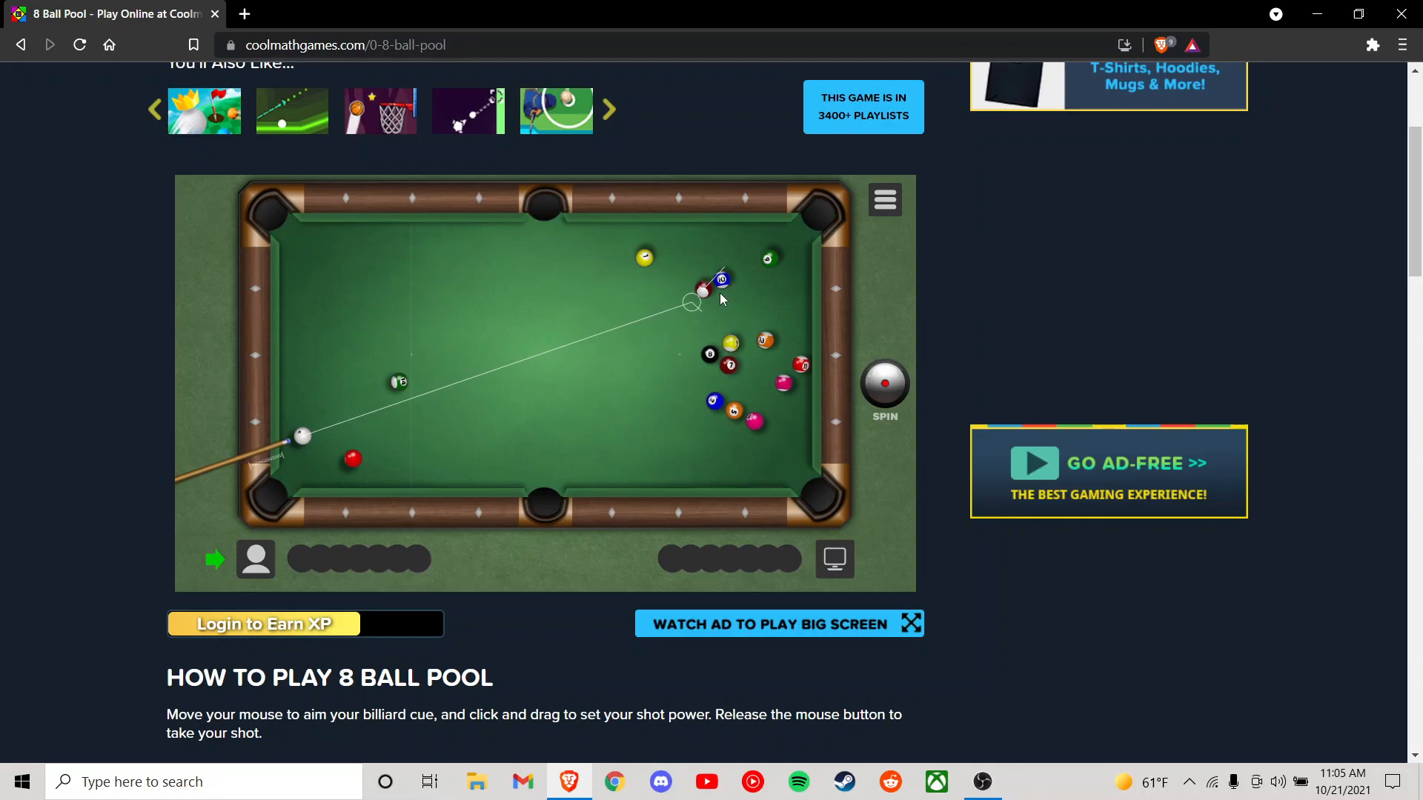
{"action": "mouse_move", "coordinate": [702, 299]}
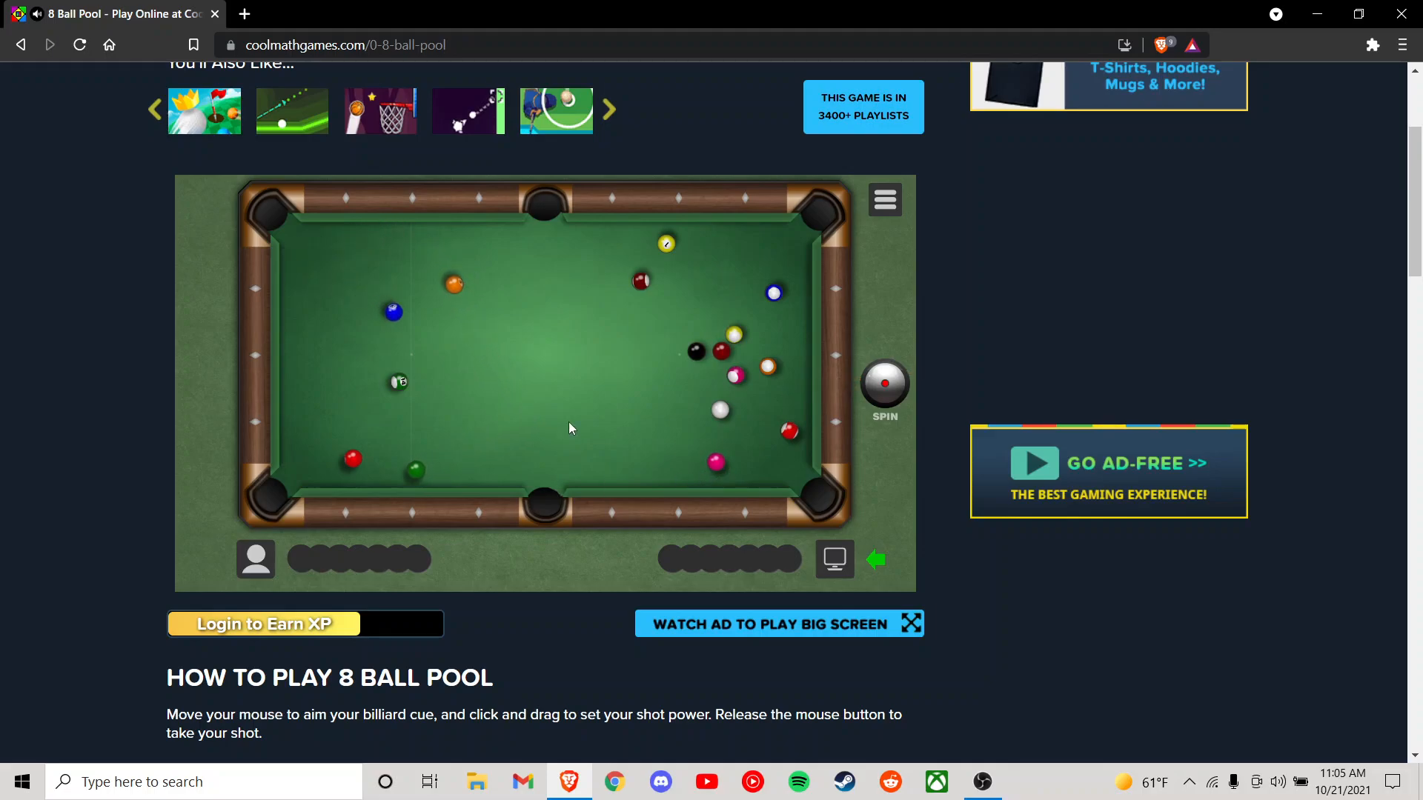
{"action": "mouse_move", "coordinate": [676, 432]}
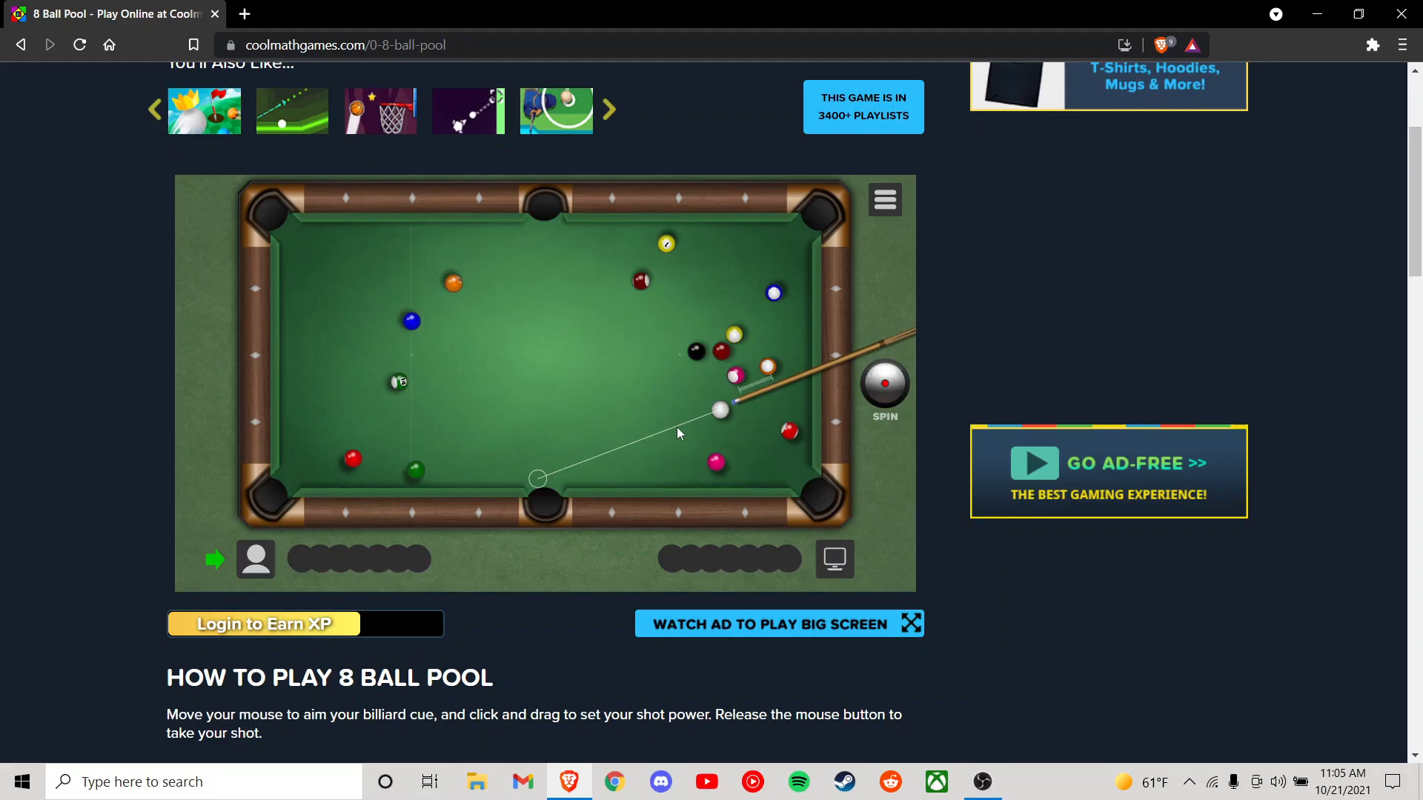
{"action": "mouse_move", "coordinate": [657, 390]}
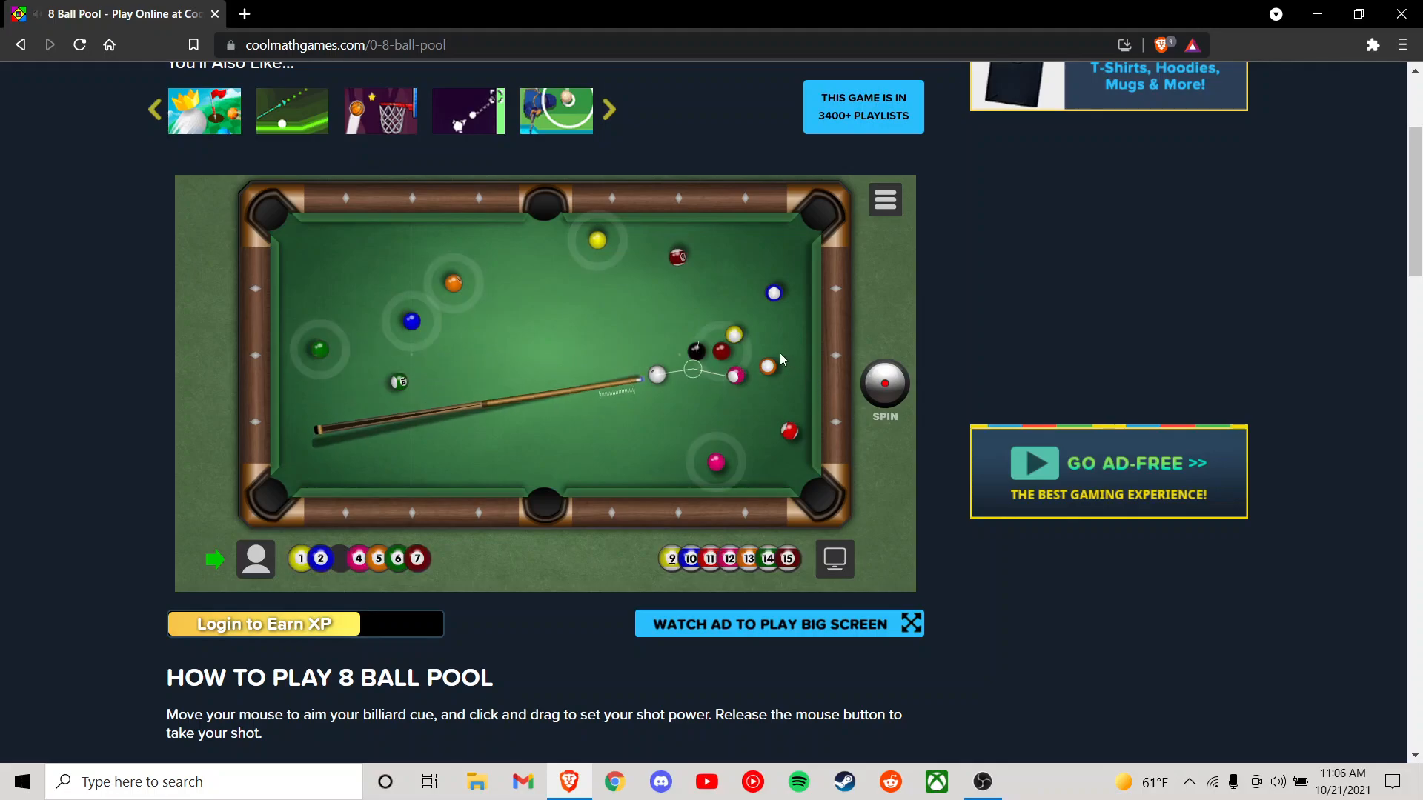
{"action": "mouse_move", "coordinate": [641, 341]}
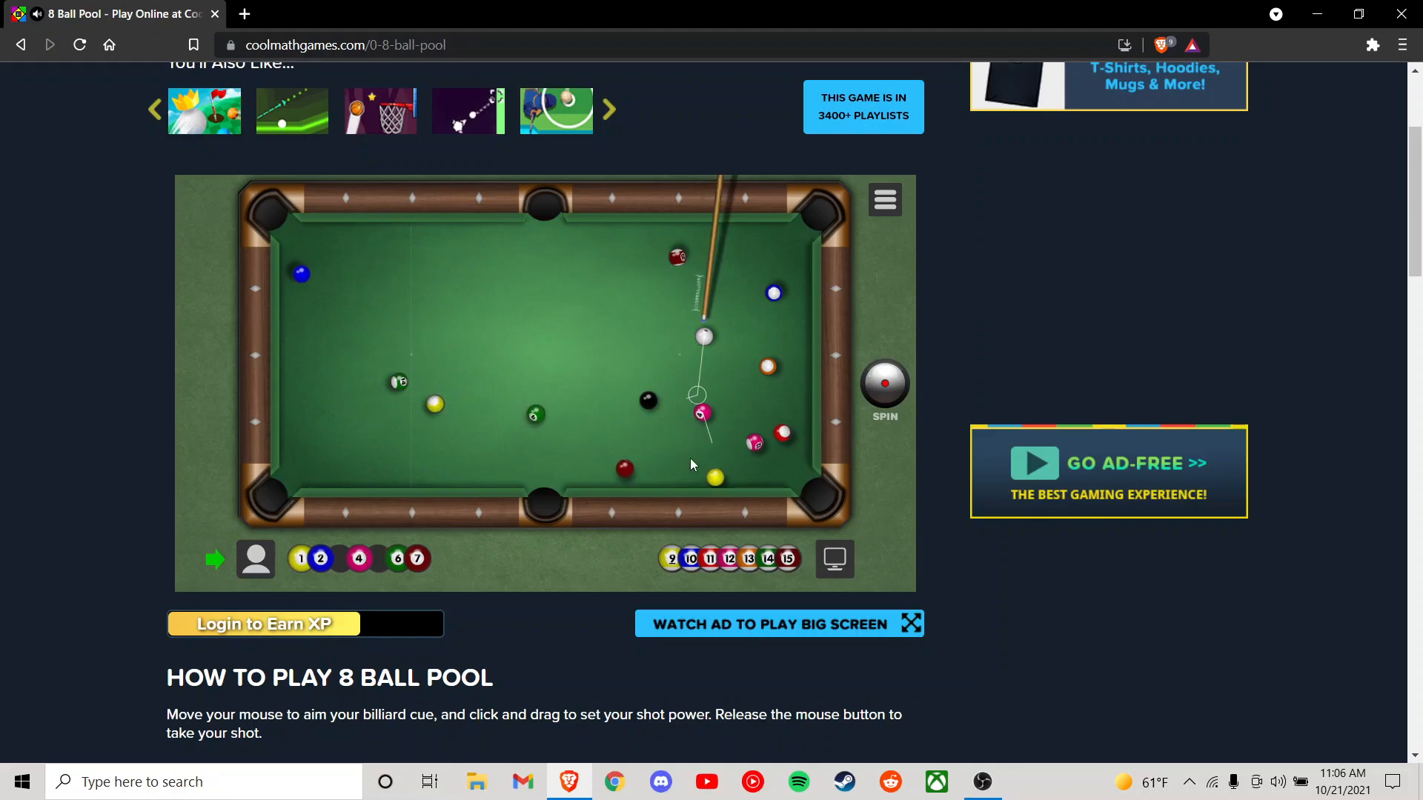
{"action": "mouse_move", "coordinate": [765, 451]}
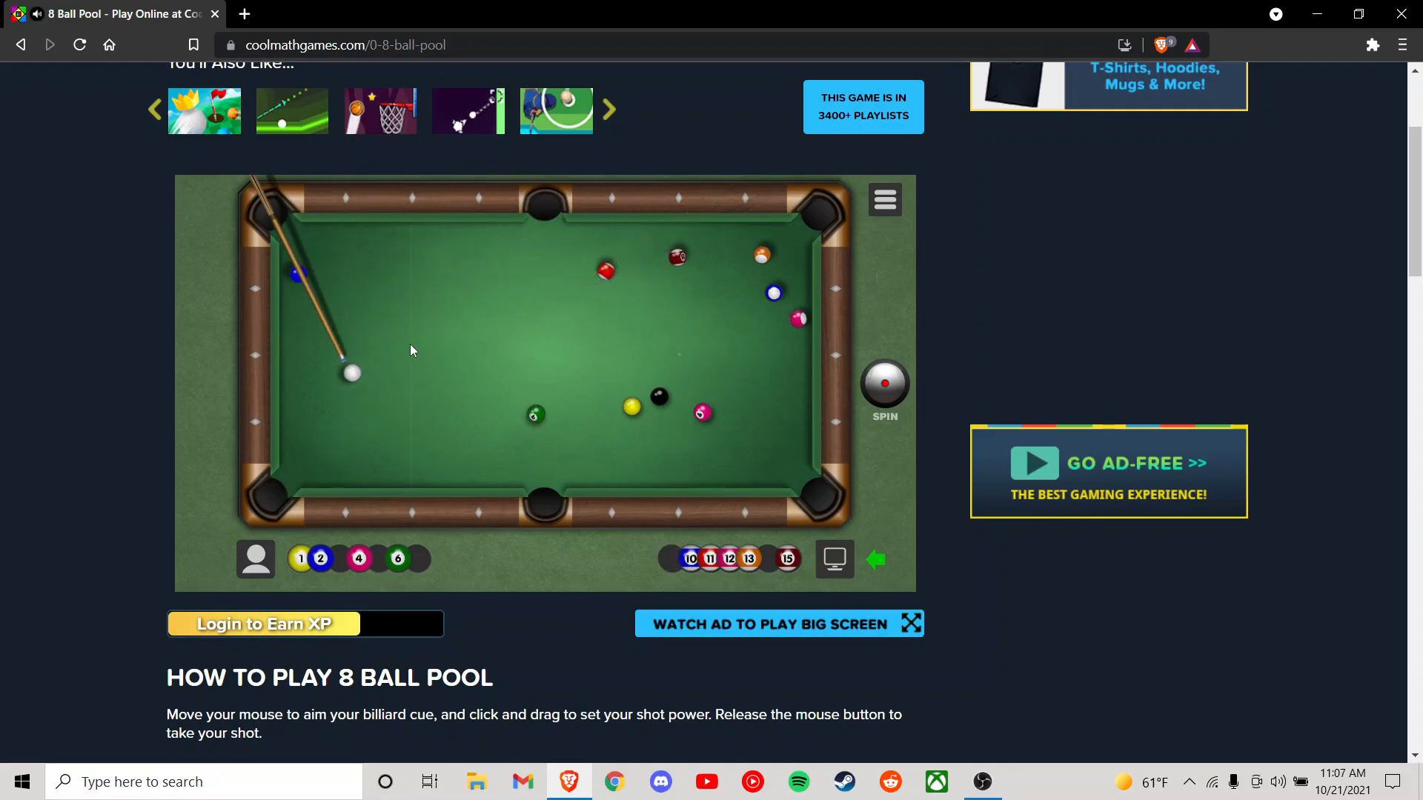
{"action": "mouse_move", "coordinate": [479, 470]}
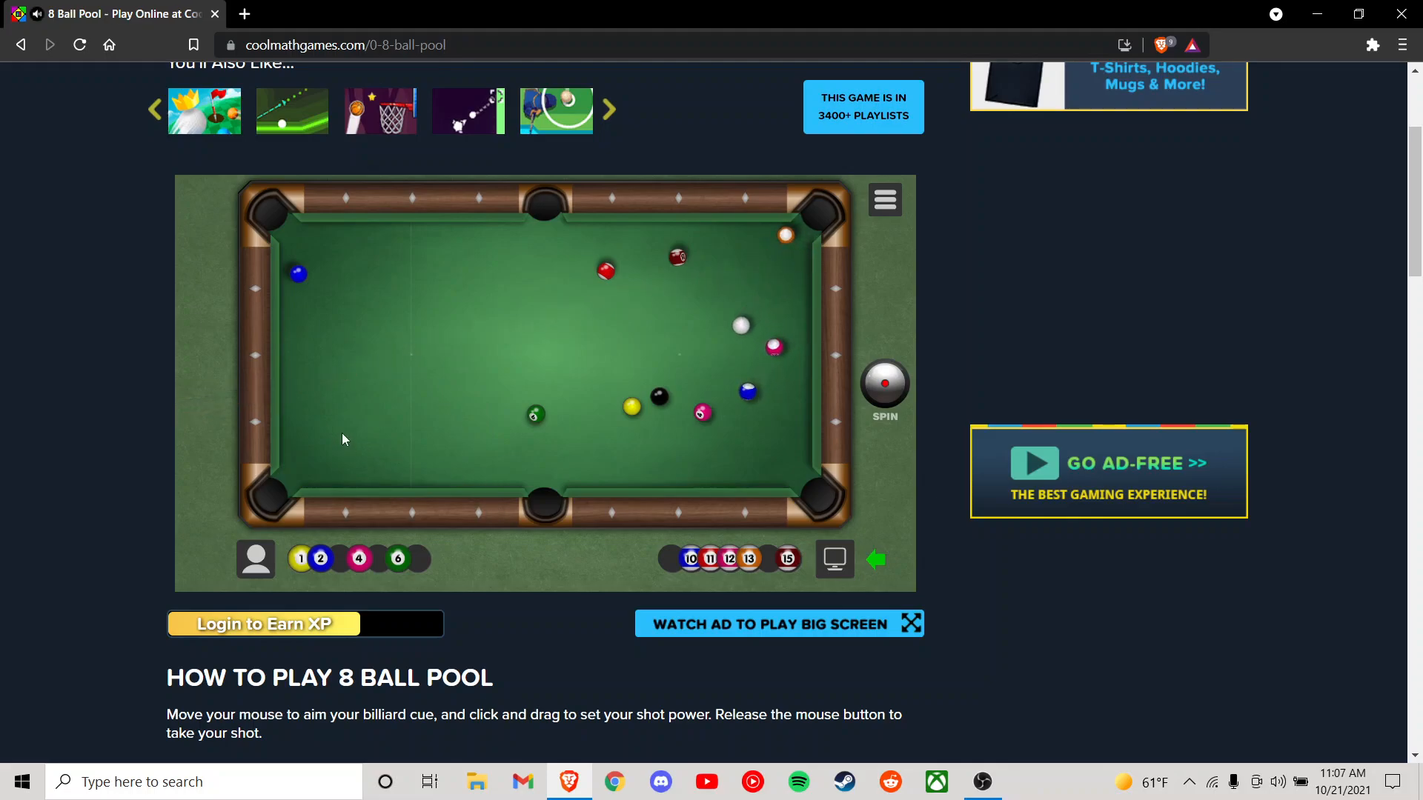
{"action": "mouse_move", "coordinate": [381, 397]}
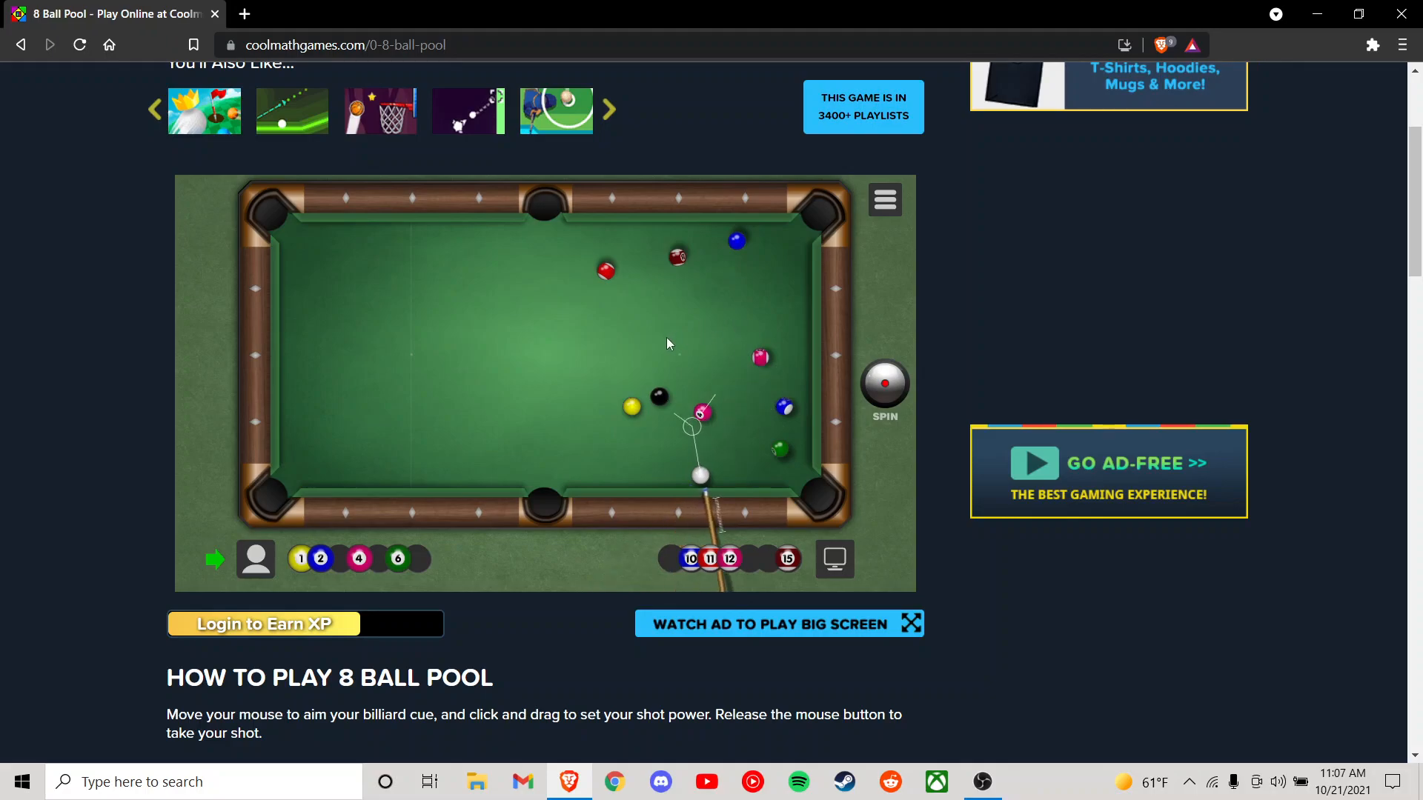
{"action": "mouse_move", "coordinate": [752, 337]}
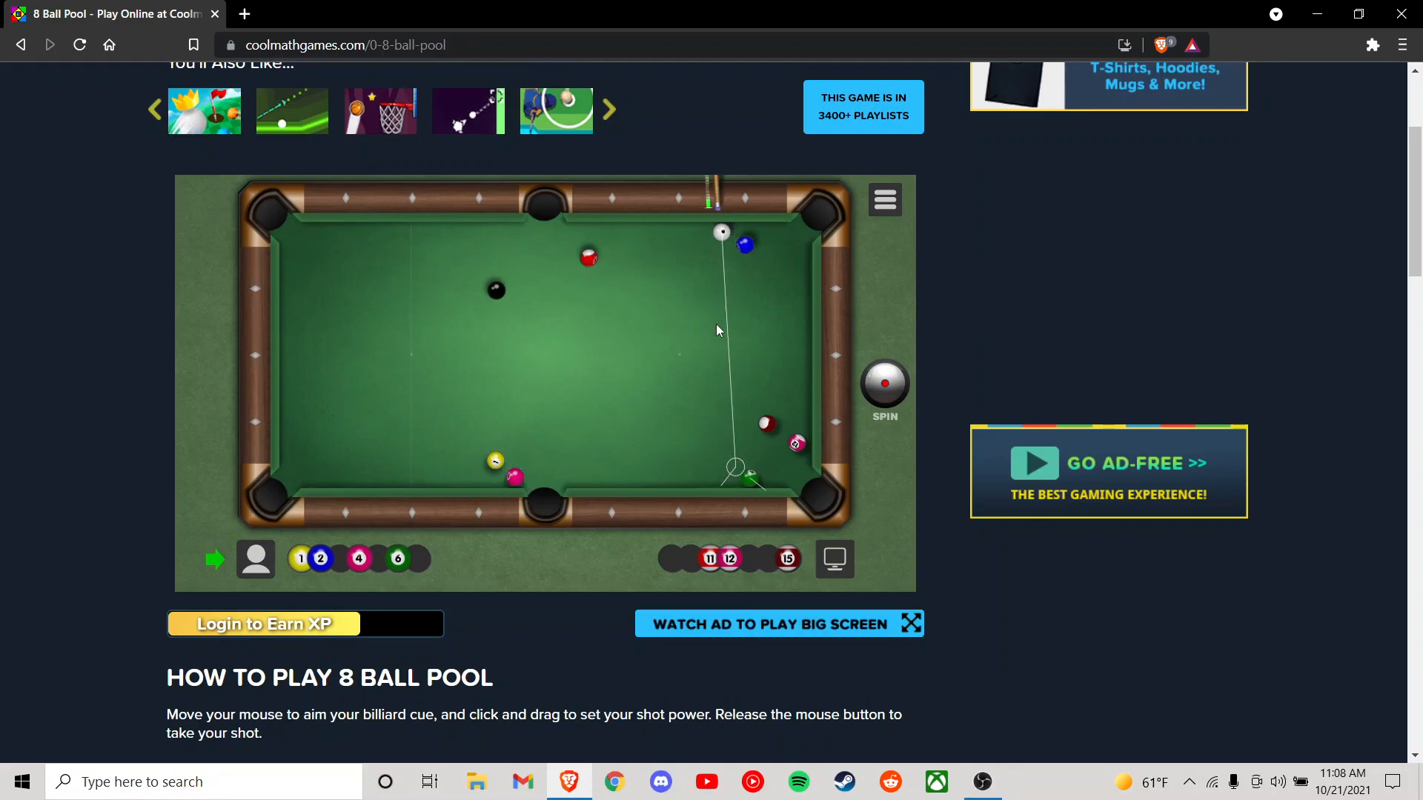
{"action": "mouse_move", "coordinate": [754, 378]}
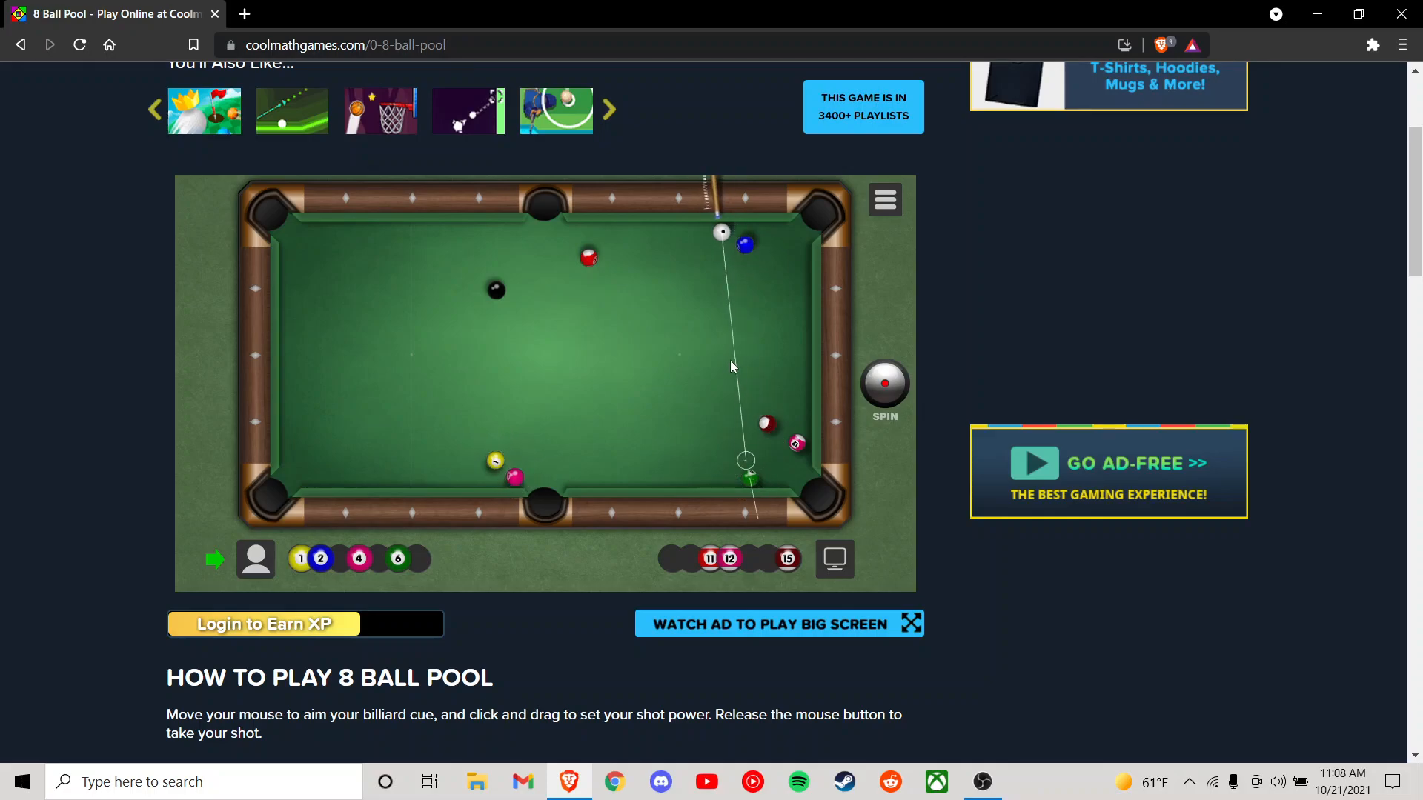
{"action": "mouse_move", "coordinate": [530, 282]}
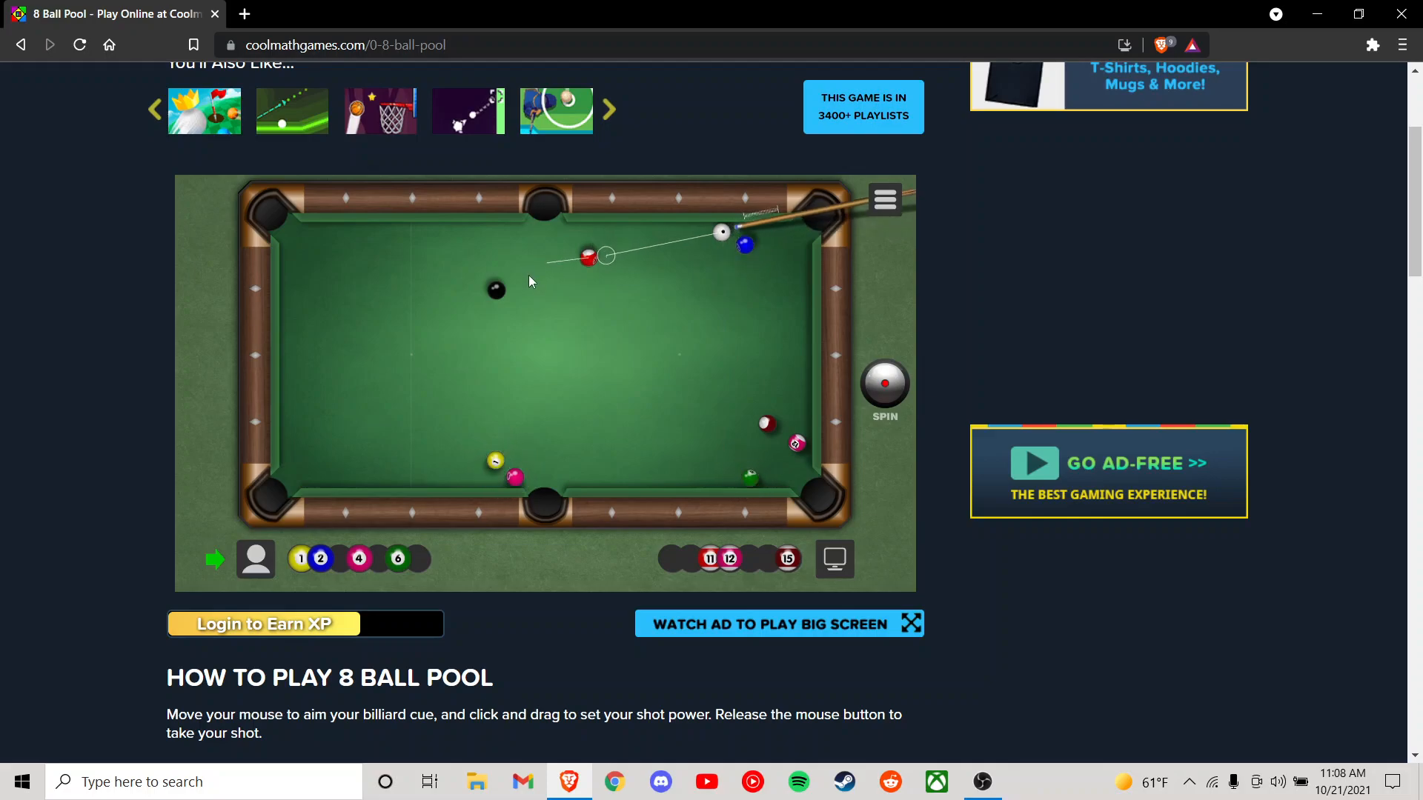
{"action": "mouse_move", "coordinate": [533, 292]}
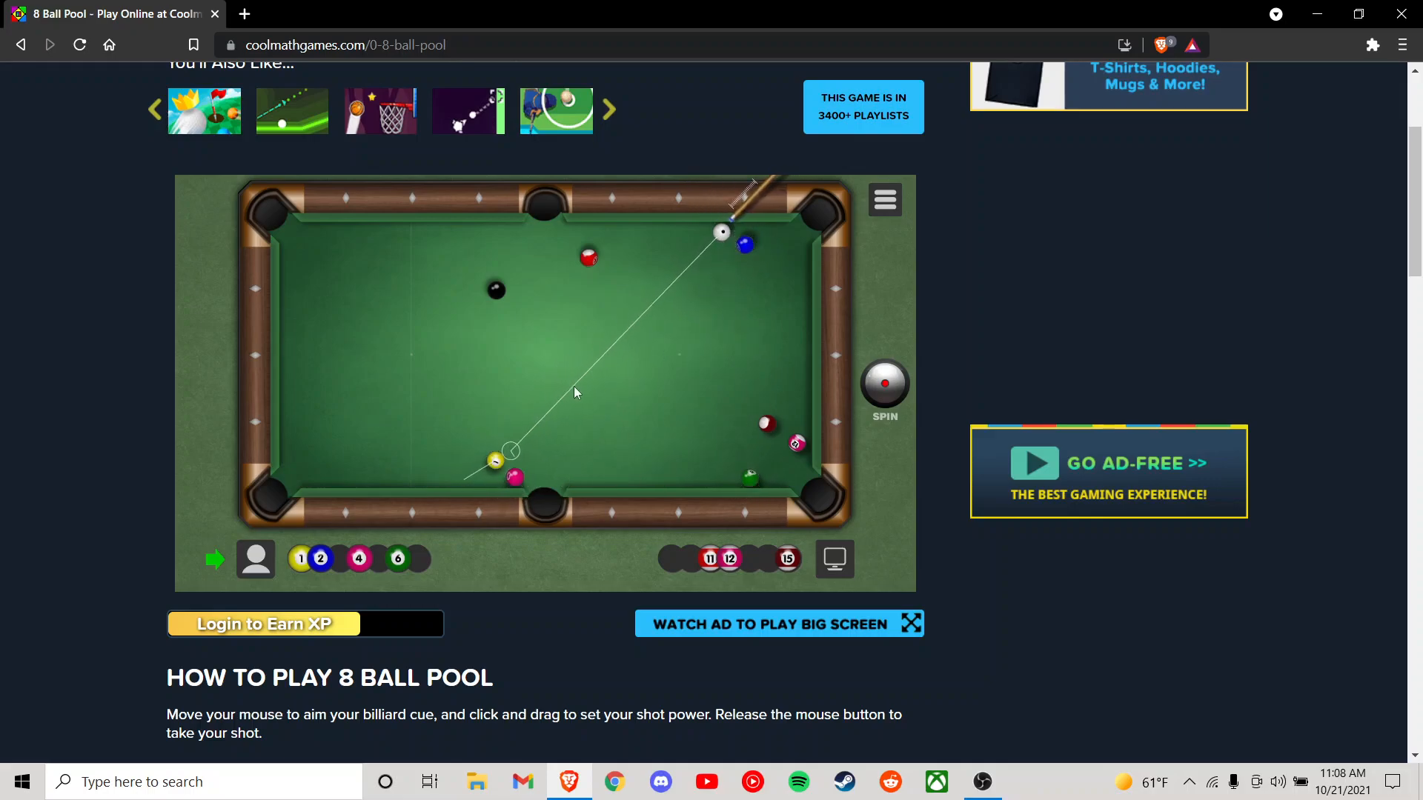
{"action": "mouse_move", "coordinate": [778, 222]}
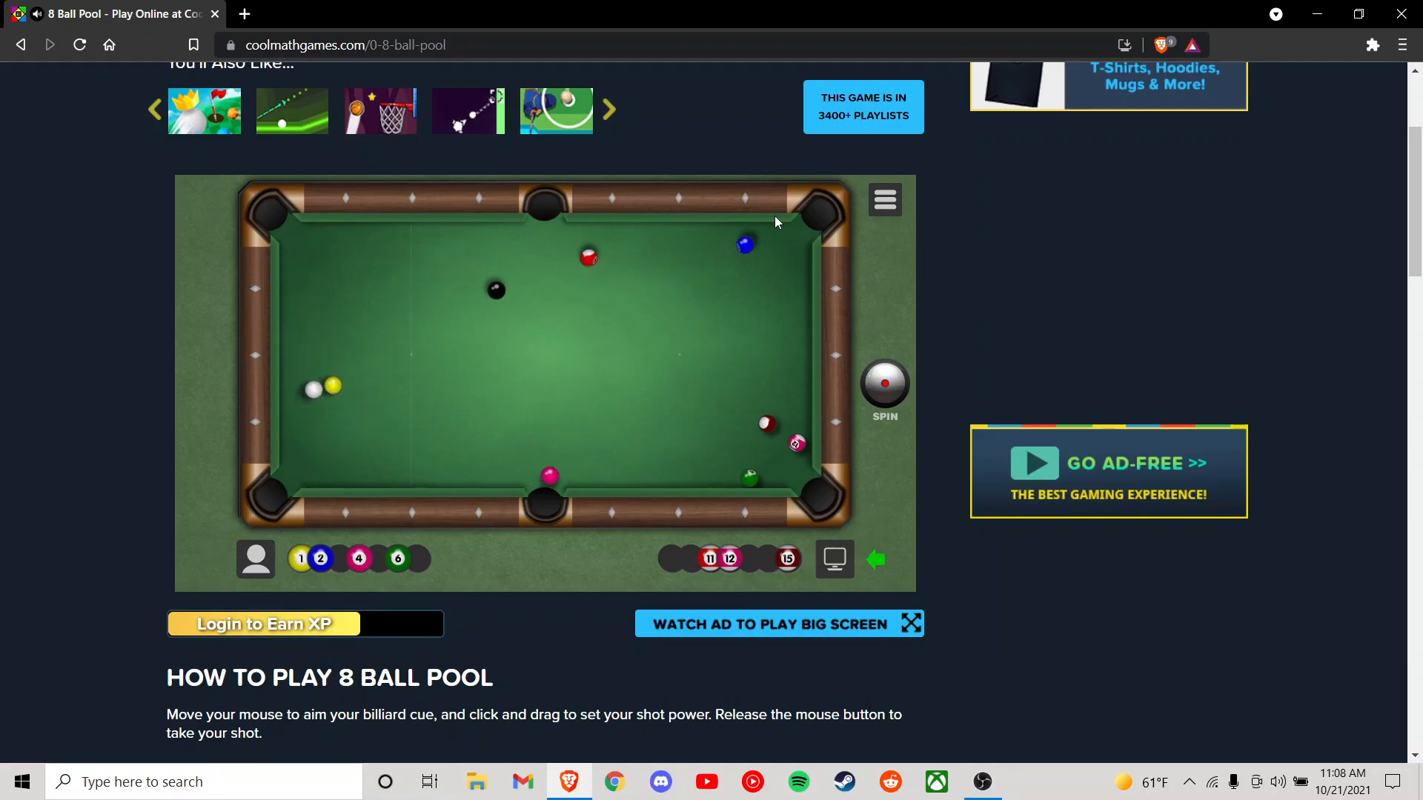
{"action": "mouse_move", "coordinate": [745, 202]}
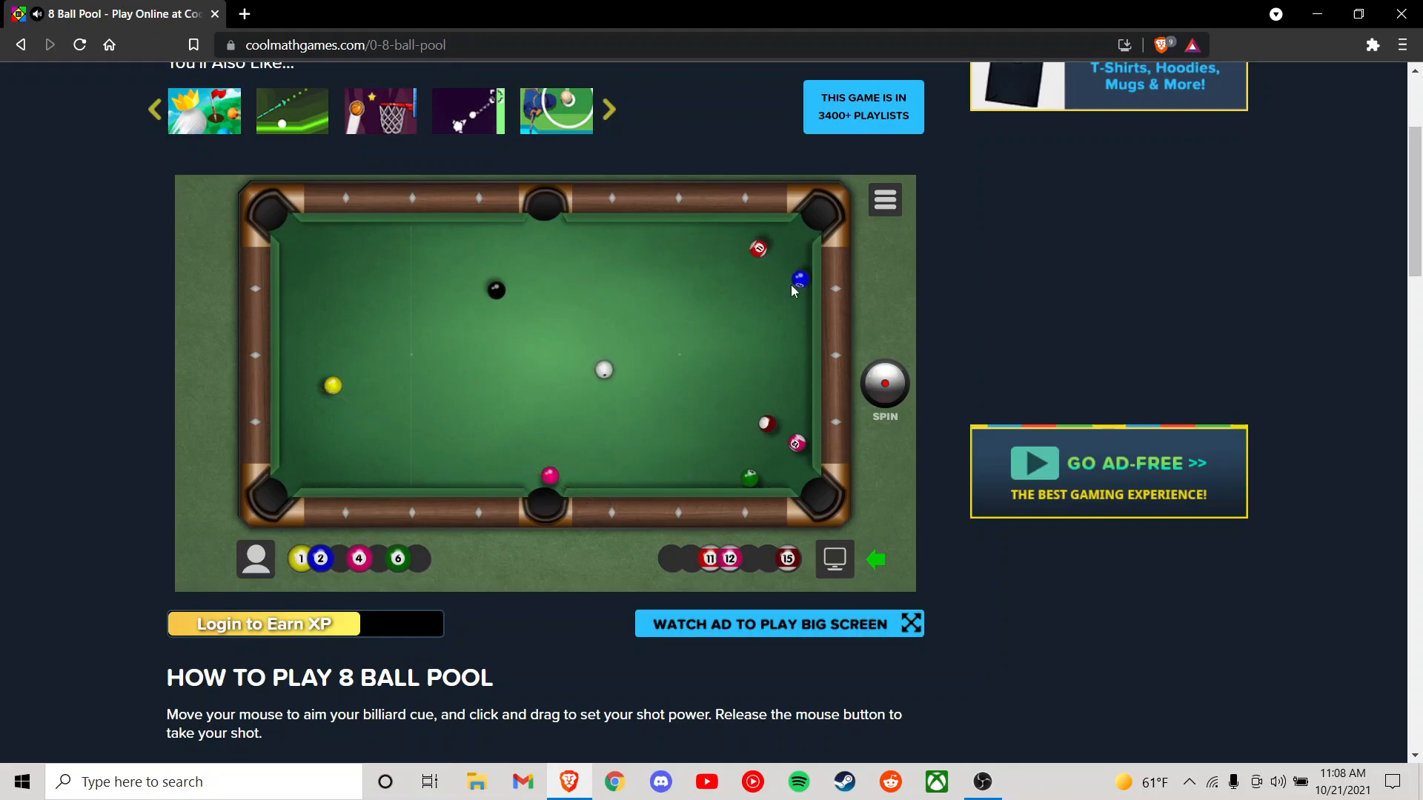
{"action": "mouse_move", "coordinate": [495, 300]}
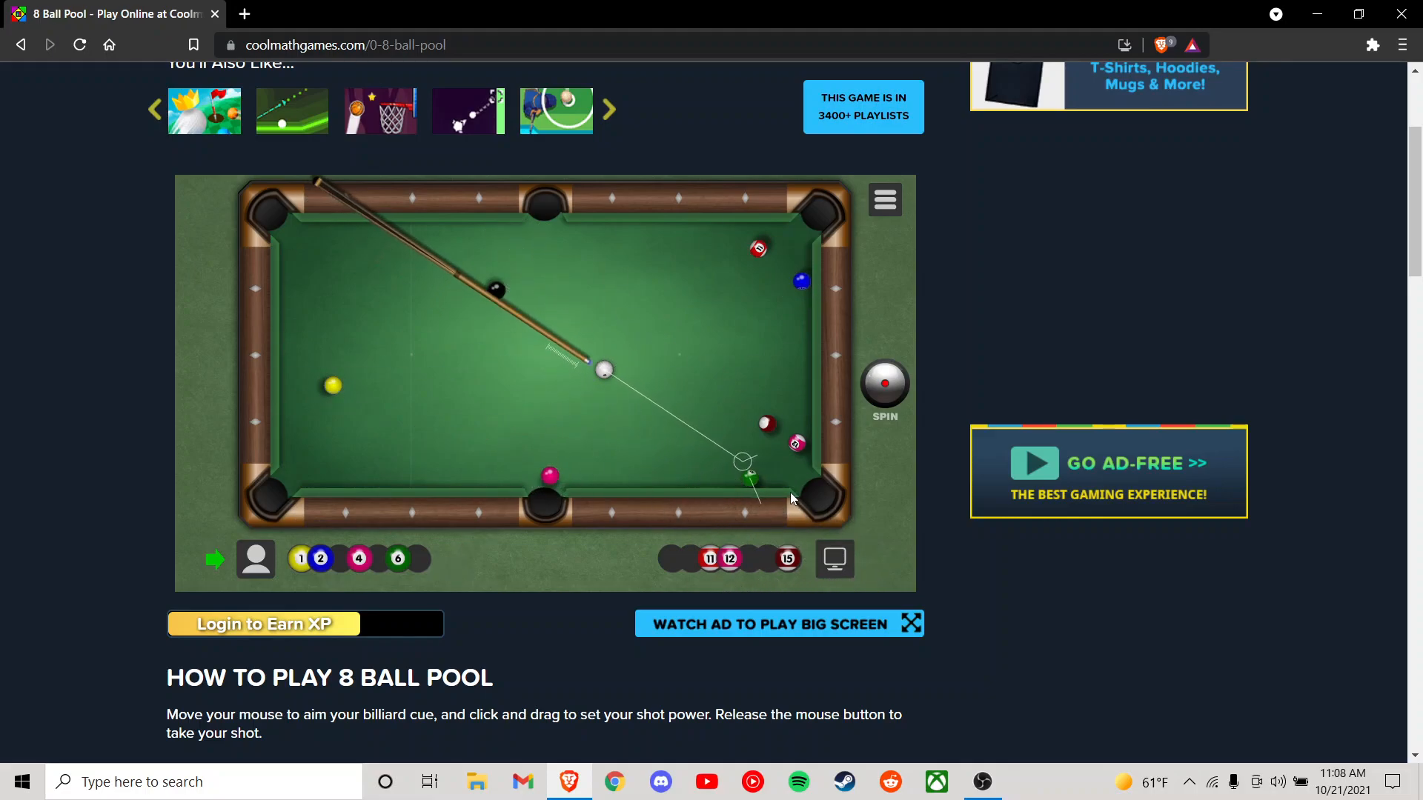
{"action": "mouse_move", "coordinate": [747, 500]}
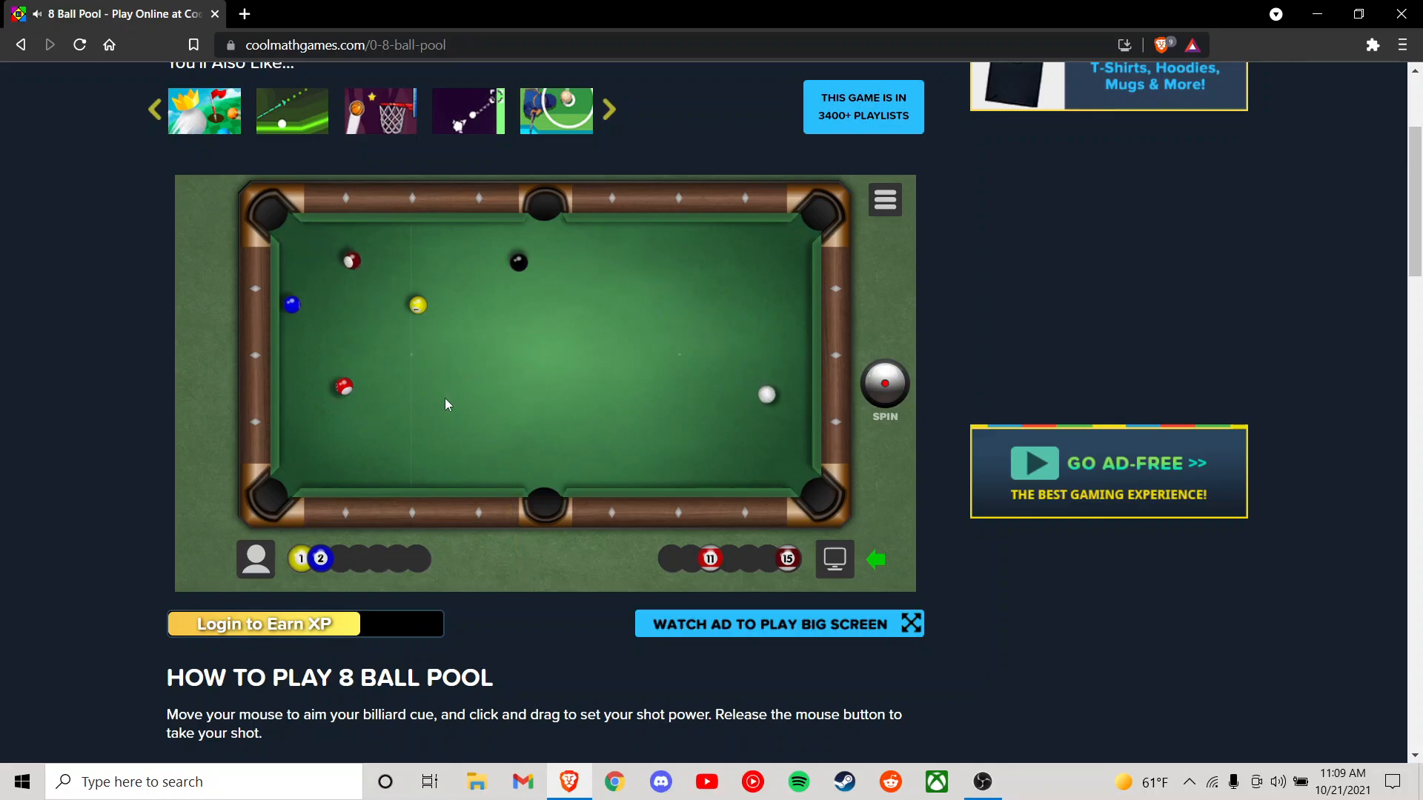
{"action": "mouse_move", "coordinate": [518, 526]}
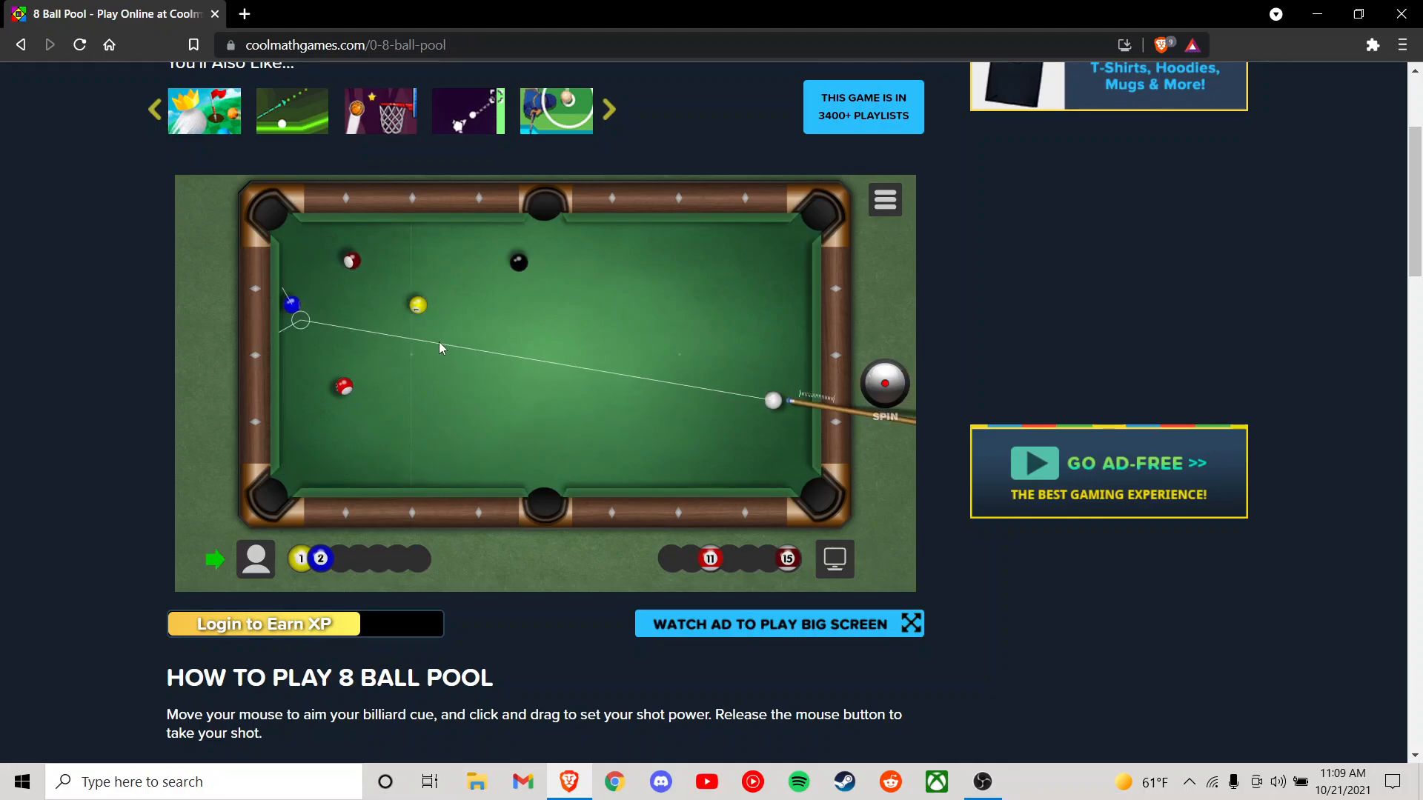
{"action": "mouse_move", "coordinate": [458, 370]}
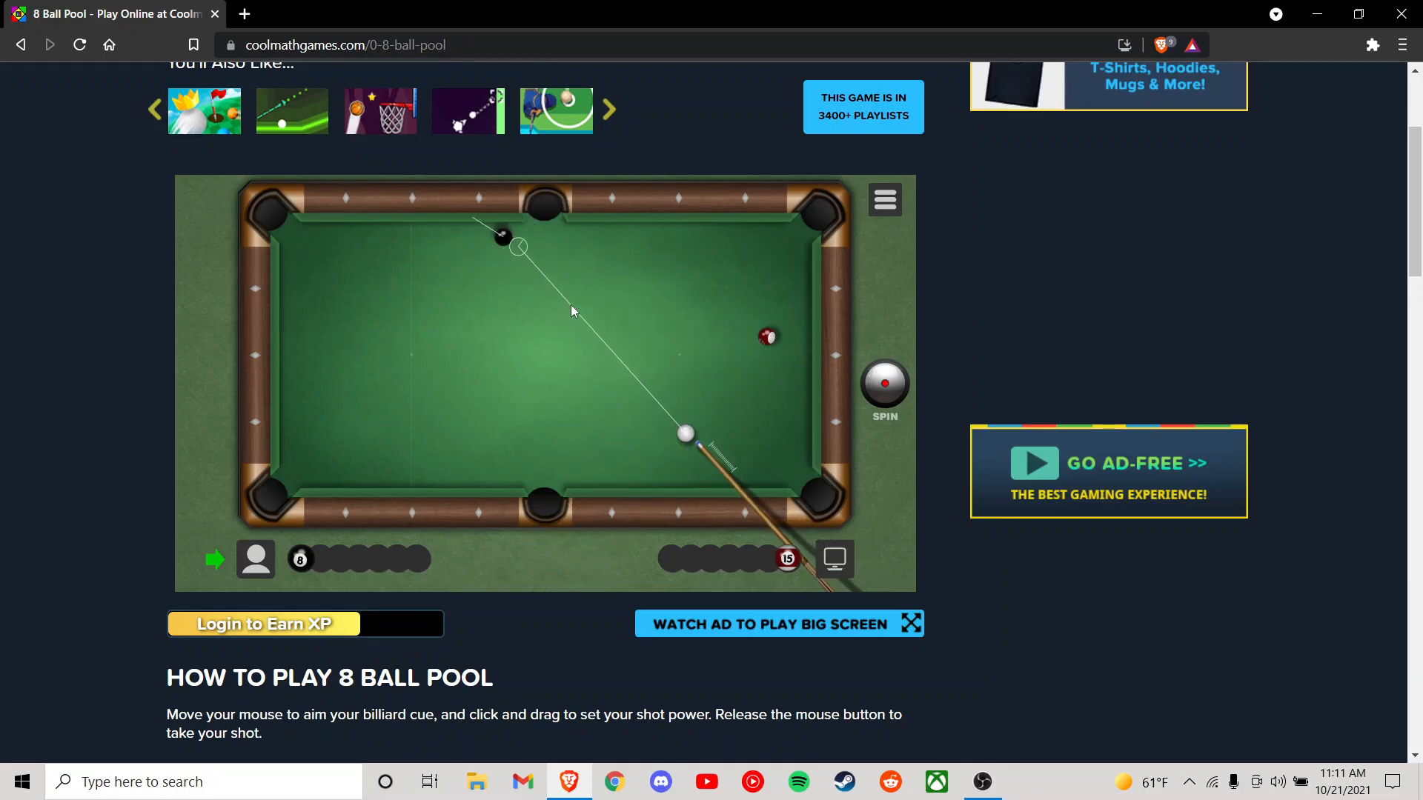
Step: Shoot the cue ball at the 8 ball; the attempt misses and the computer takes over
{"action": "left_click", "coordinate": [684, 436]}
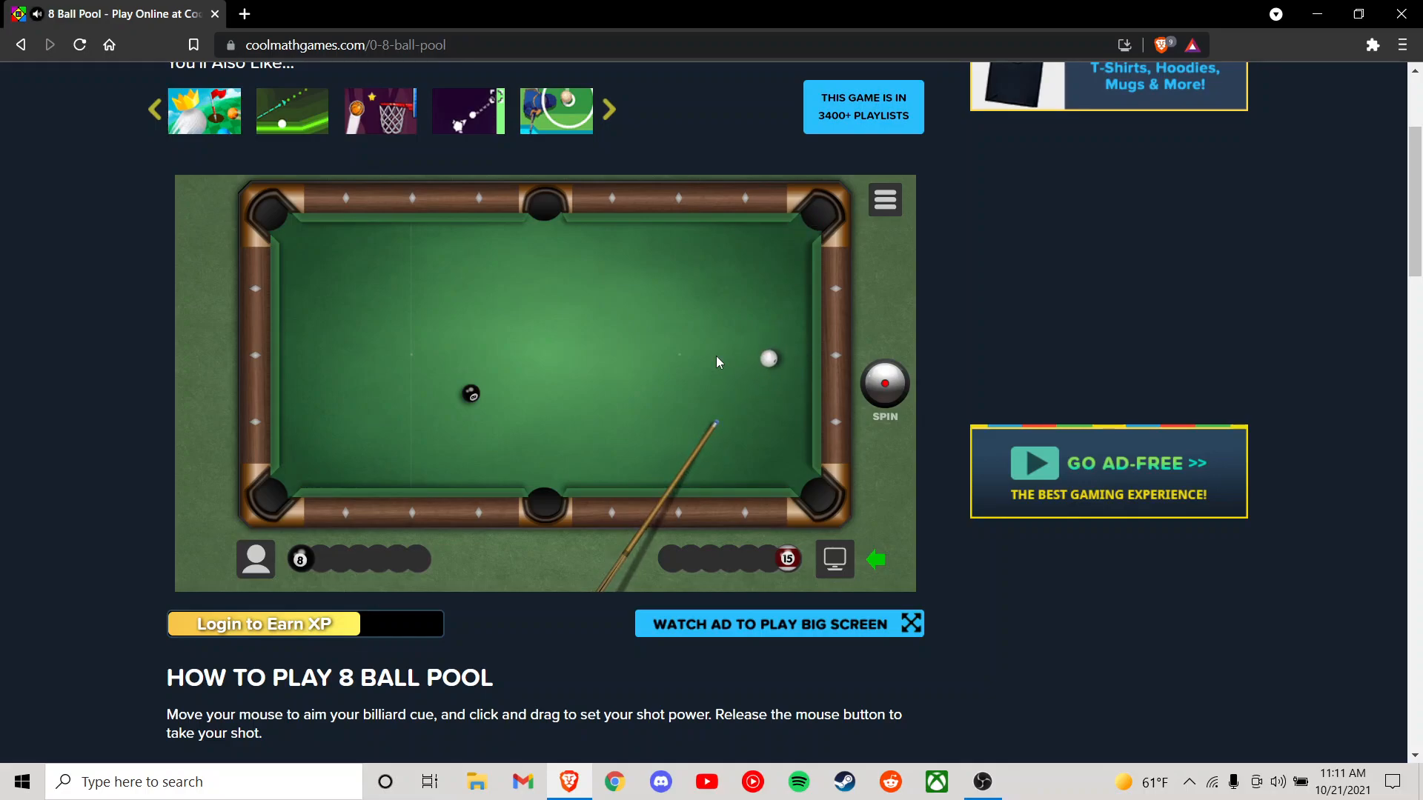
{"action": "mouse_move", "coordinate": [710, 371]}
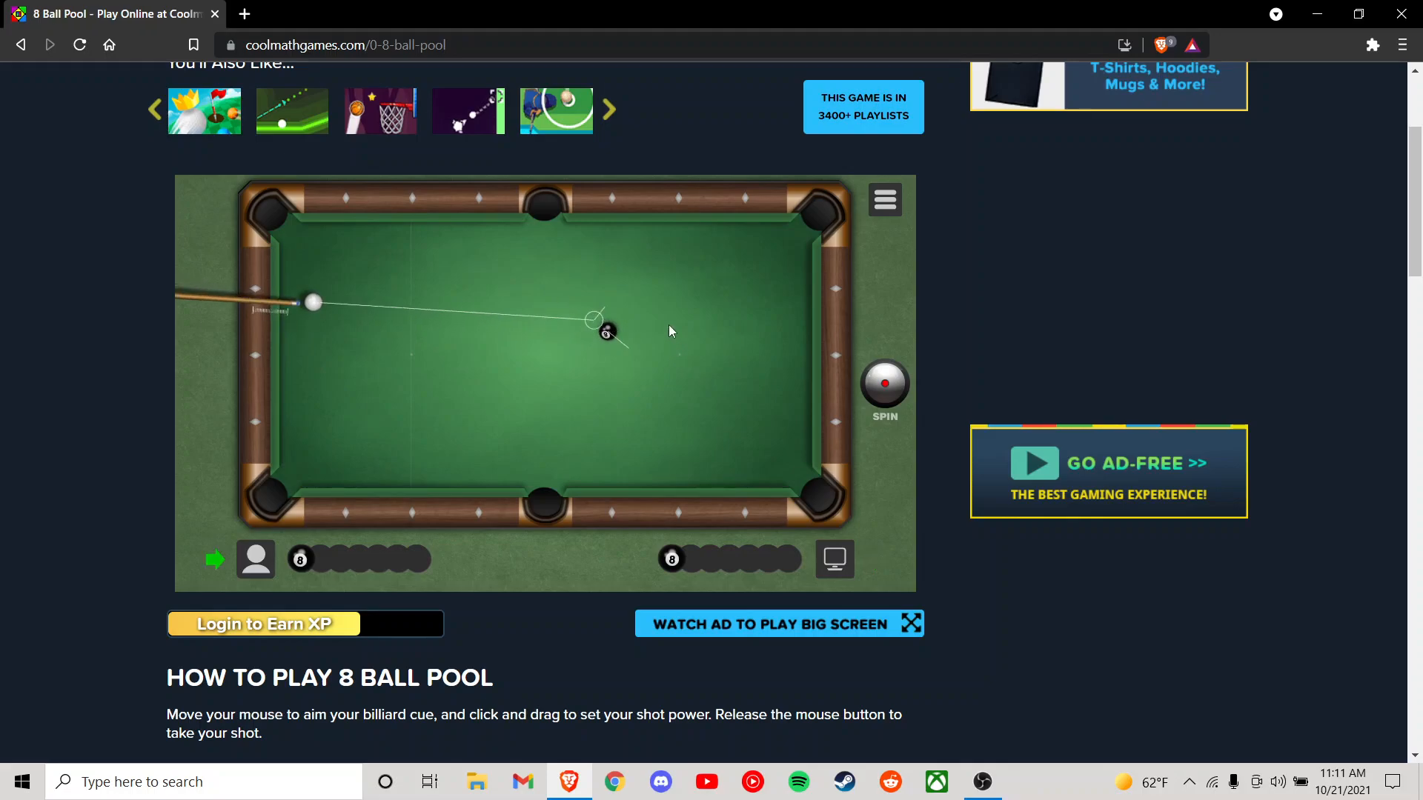
{"action": "mouse_move", "coordinate": [670, 329]}
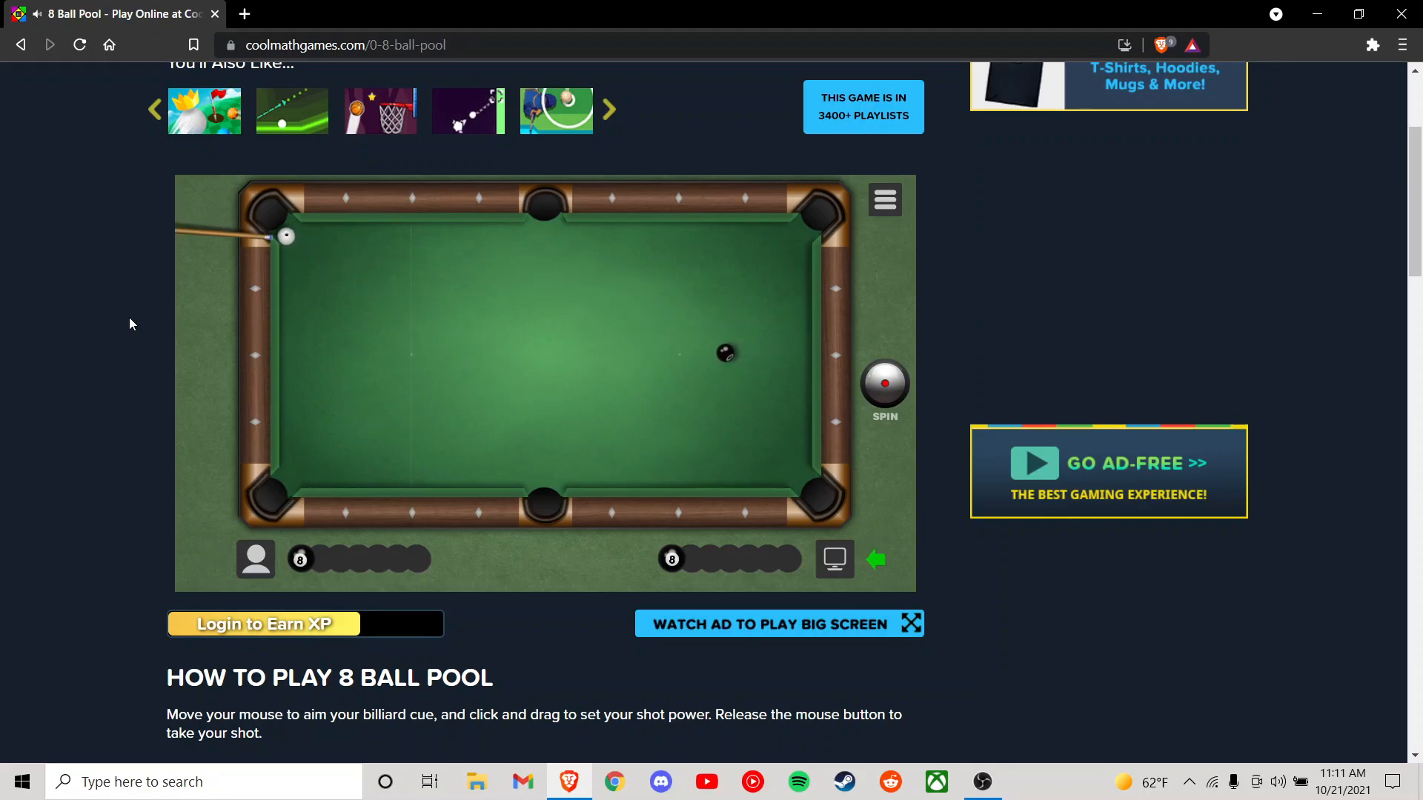
{"action": "mouse_move", "coordinate": [320, 305]}
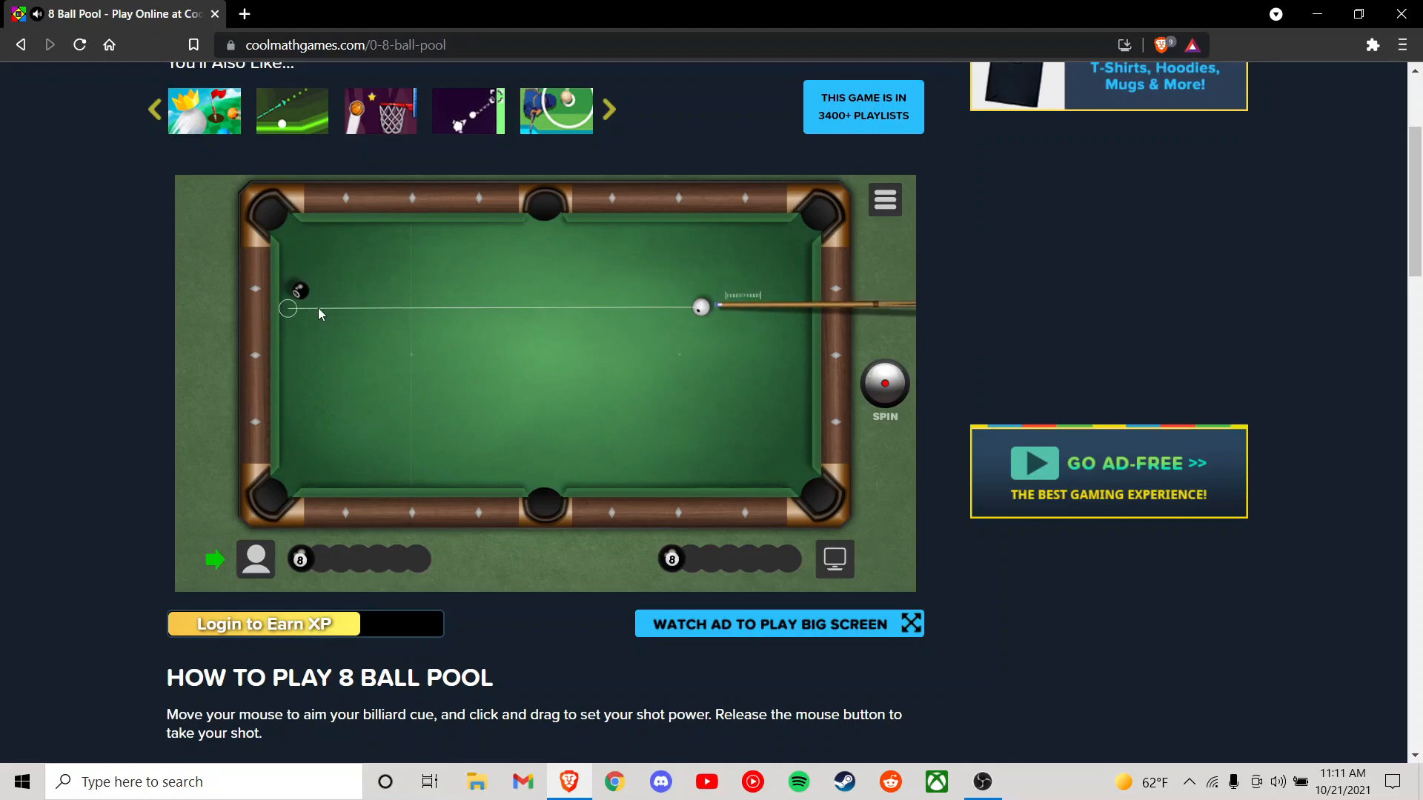
{"action": "mouse_move", "coordinate": [309, 312]}
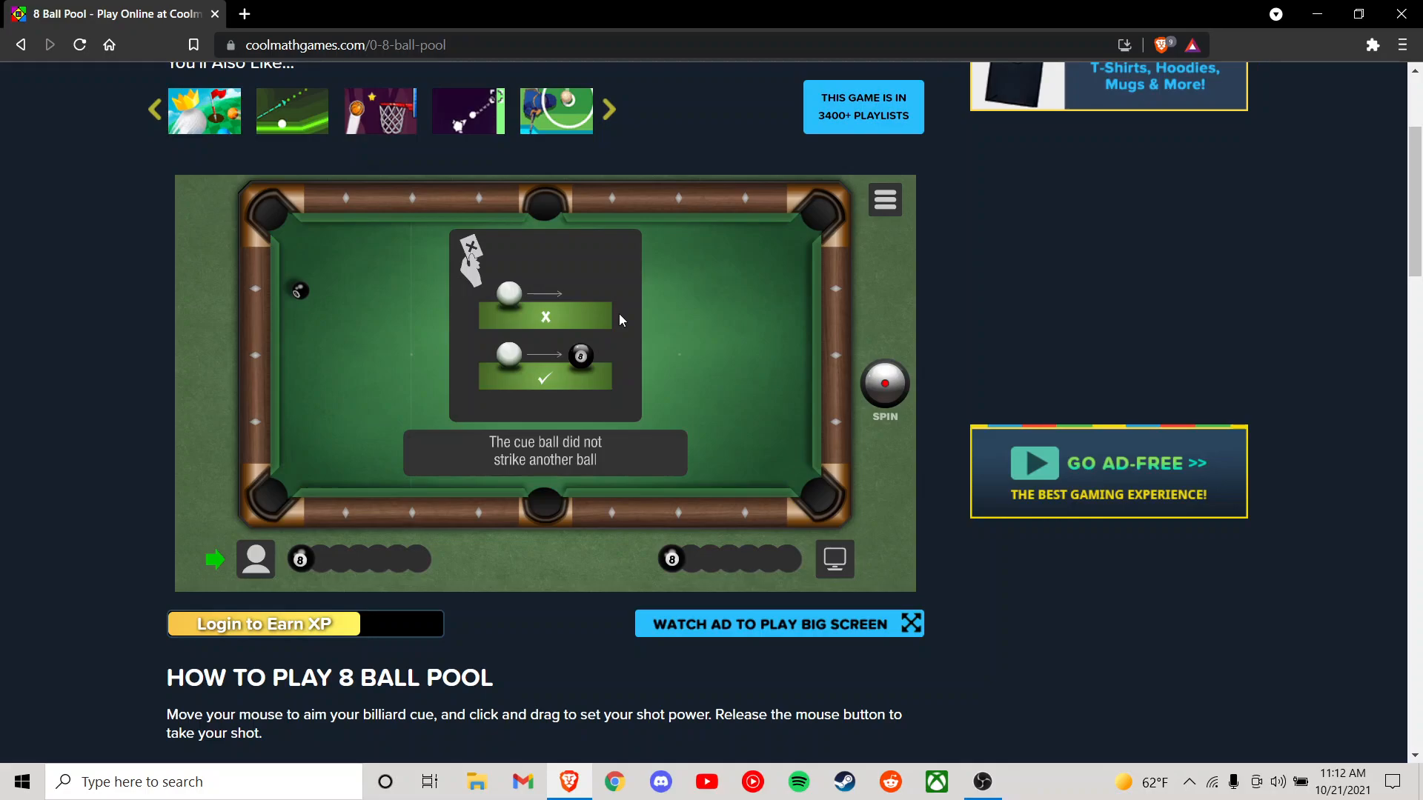
Step: Dismiss the no-contact foul notice so the turn passes to the computer
{"action": "left_click", "coordinate": [547, 317]}
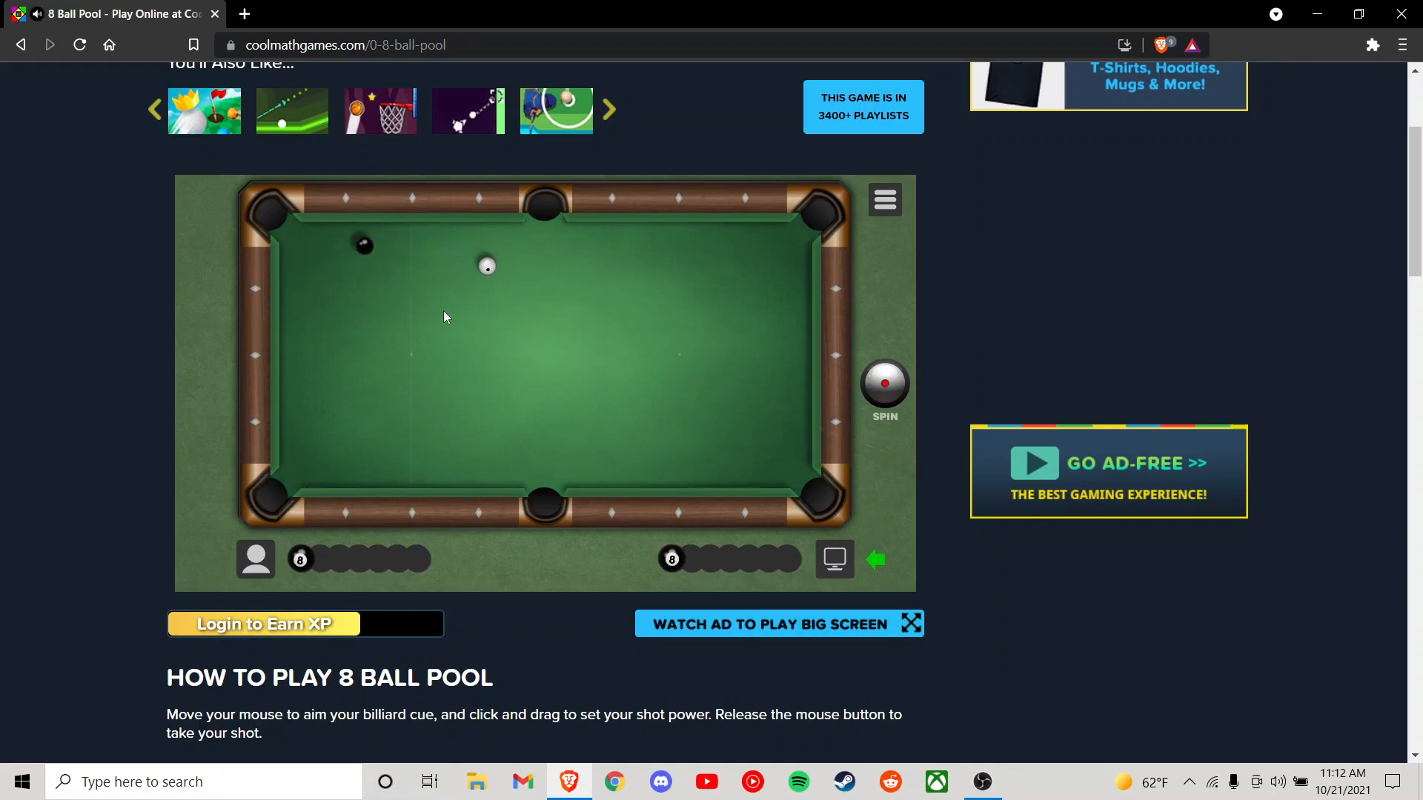
{"action": "mouse_move", "coordinate": [445, 258]}
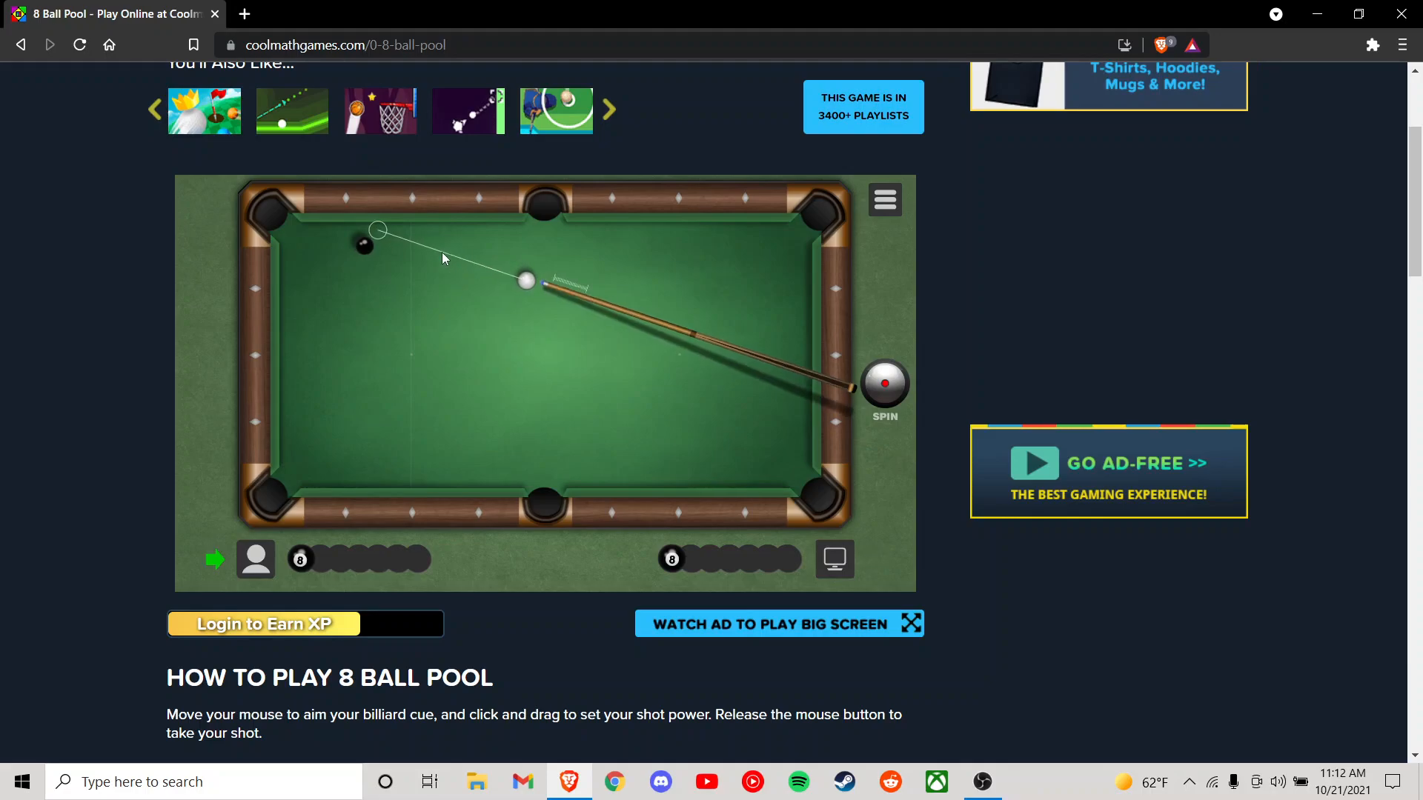